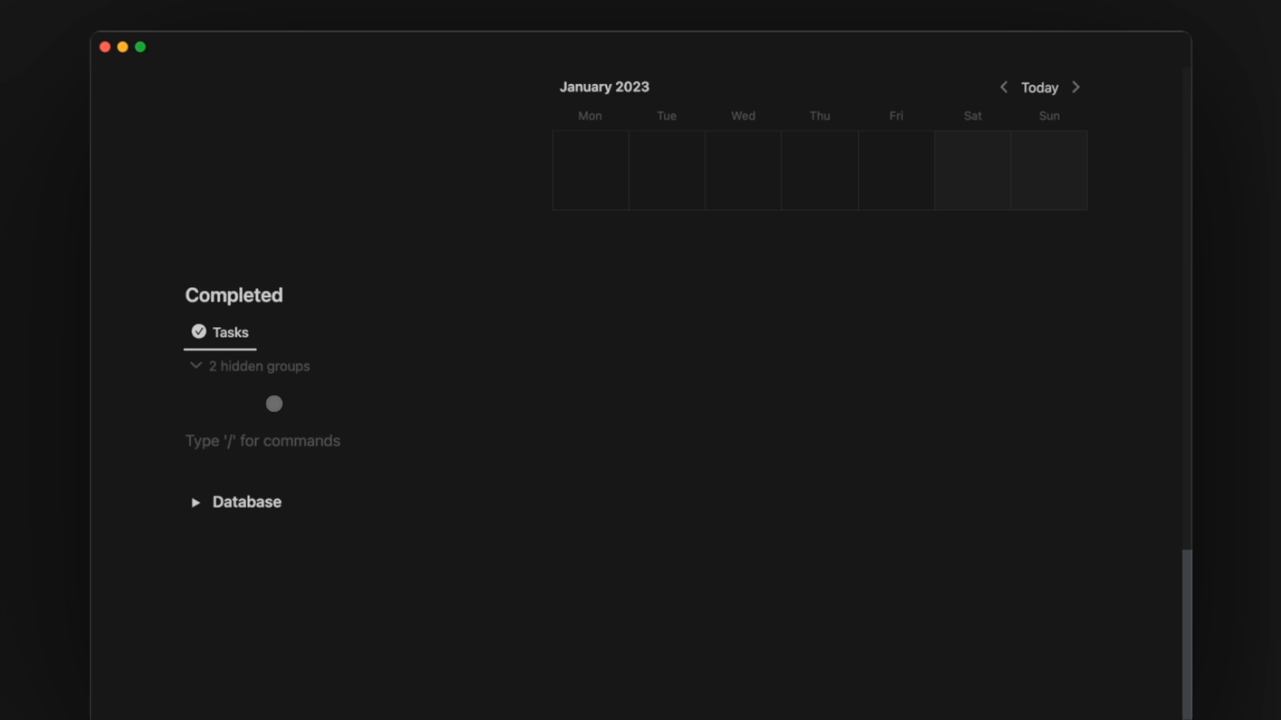
# - Insert a Projects table, convert its Tags property to a Status type, and begin adding a Date property
pyautogui.write('/table')
pyautogui.write('Projects')
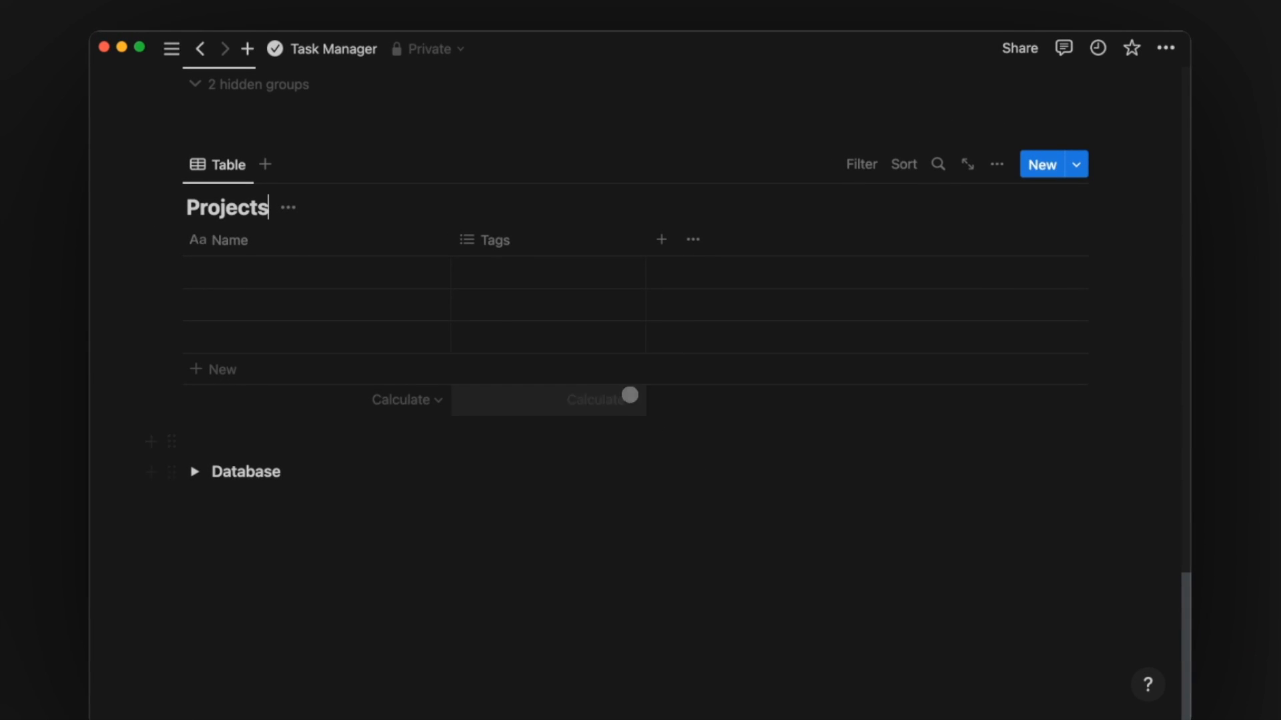
pyautogui.click(494, 239)
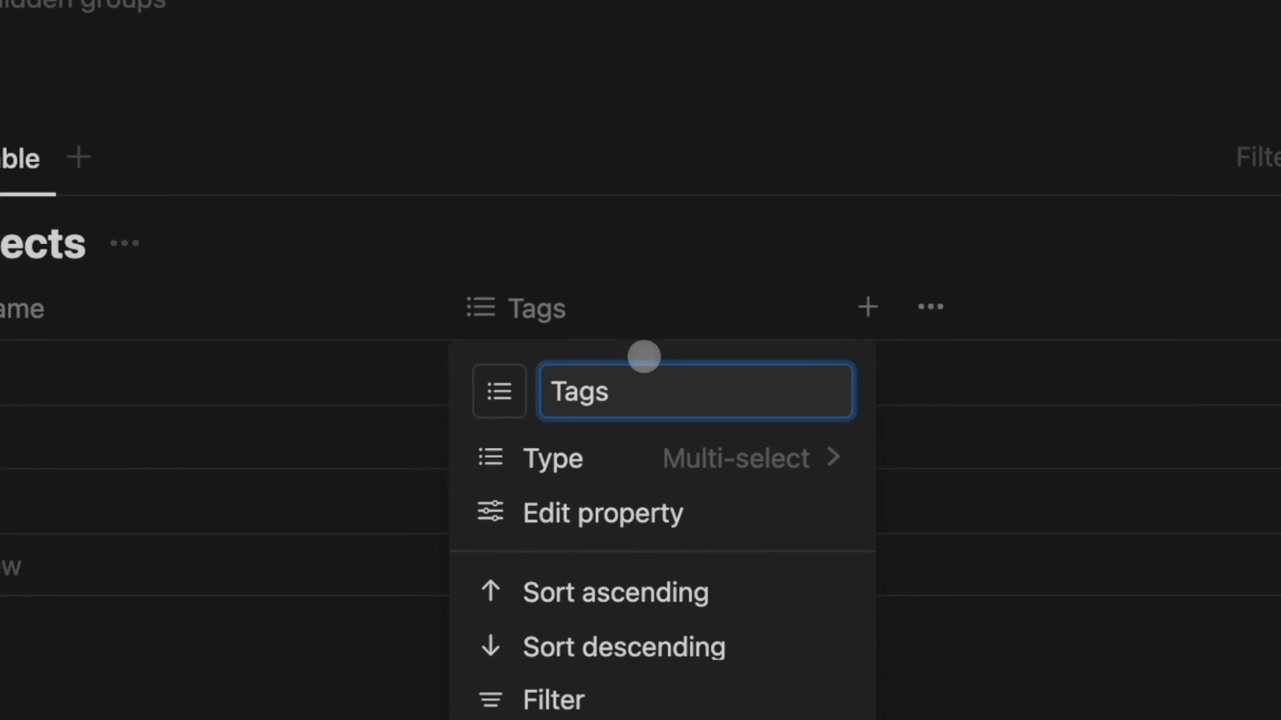
pyautogui.click(603, 513)
pyautogui.write('Statu')
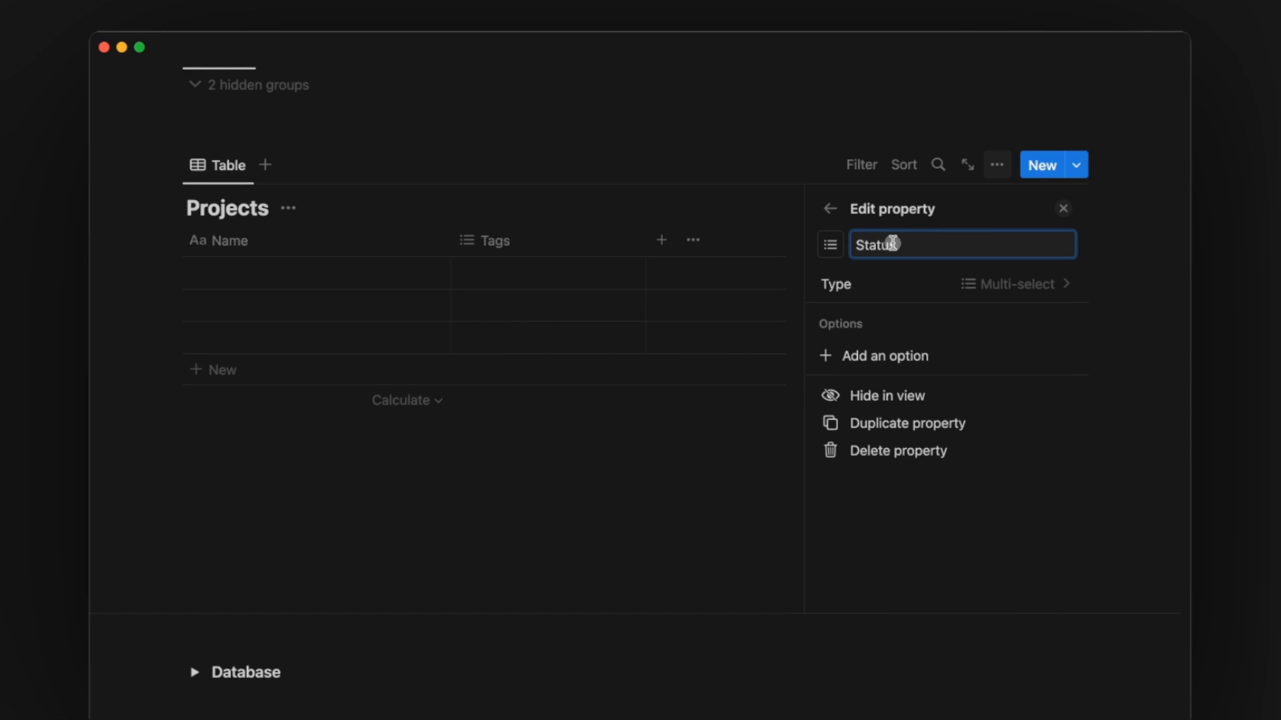
pyautogui.click(1012, 283)
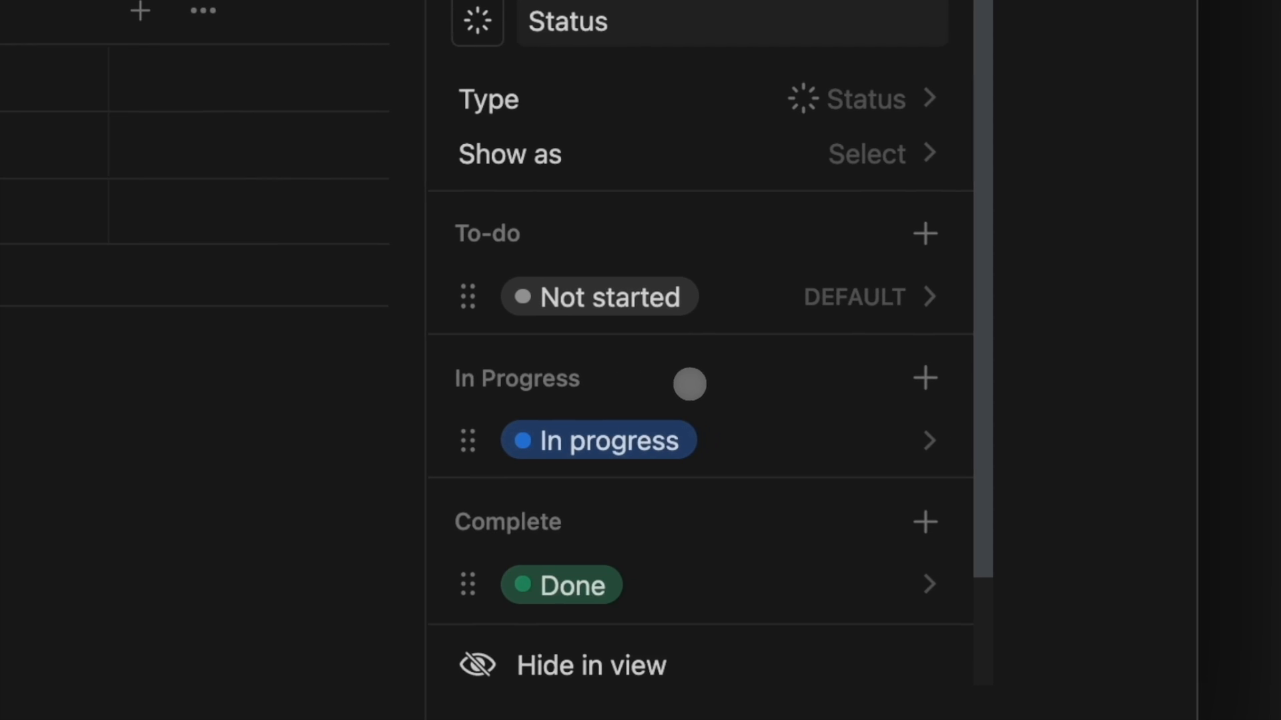
pyautogui.write('o')
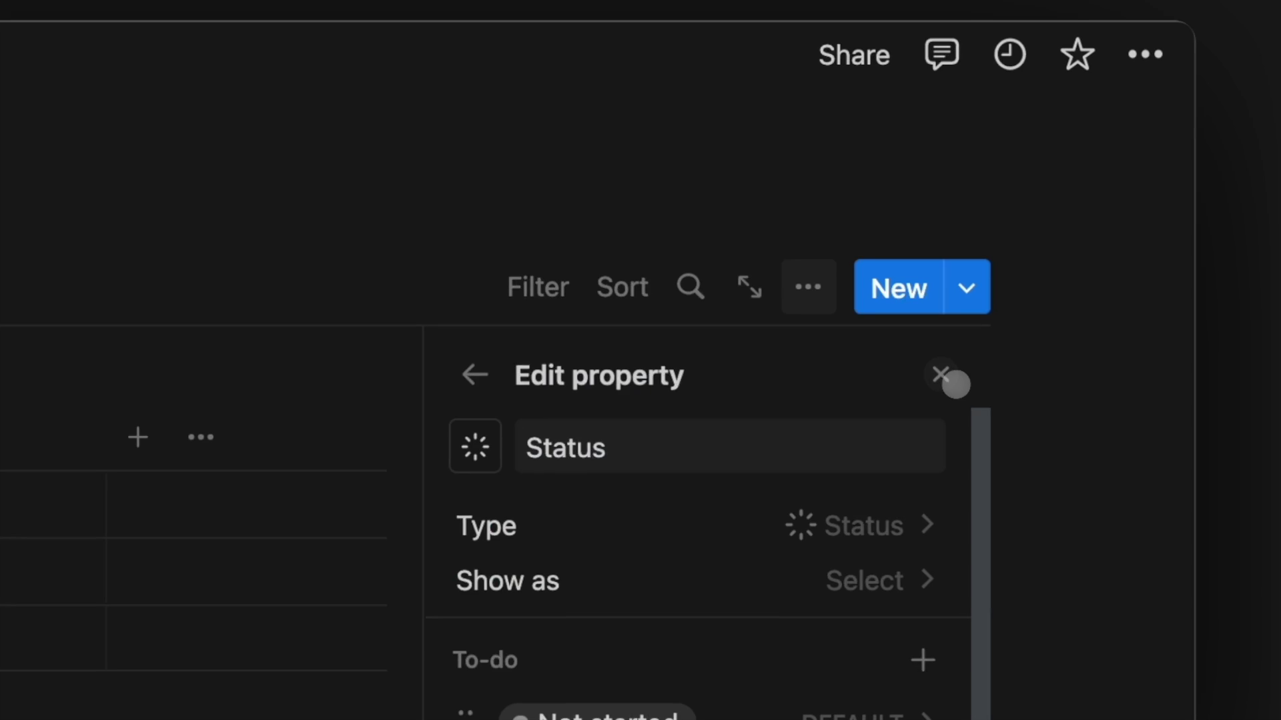
pyautogui.click(943, 374)
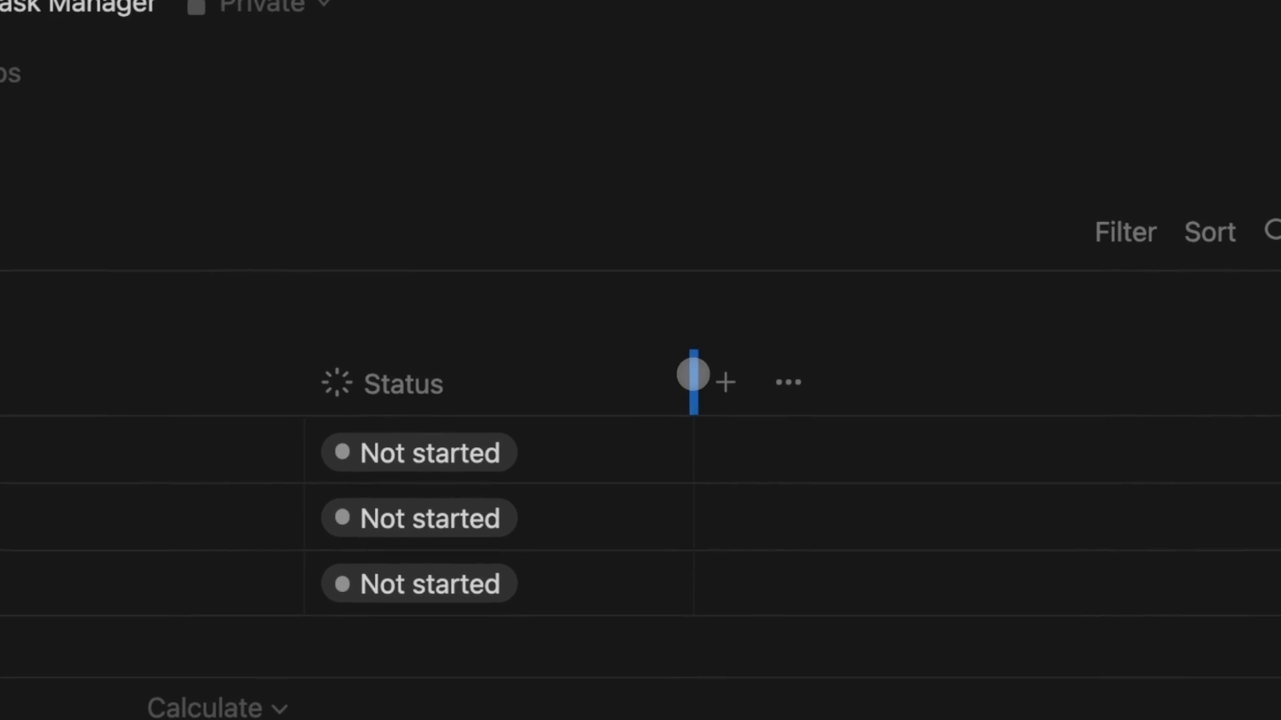
pyautogui.write('dat')
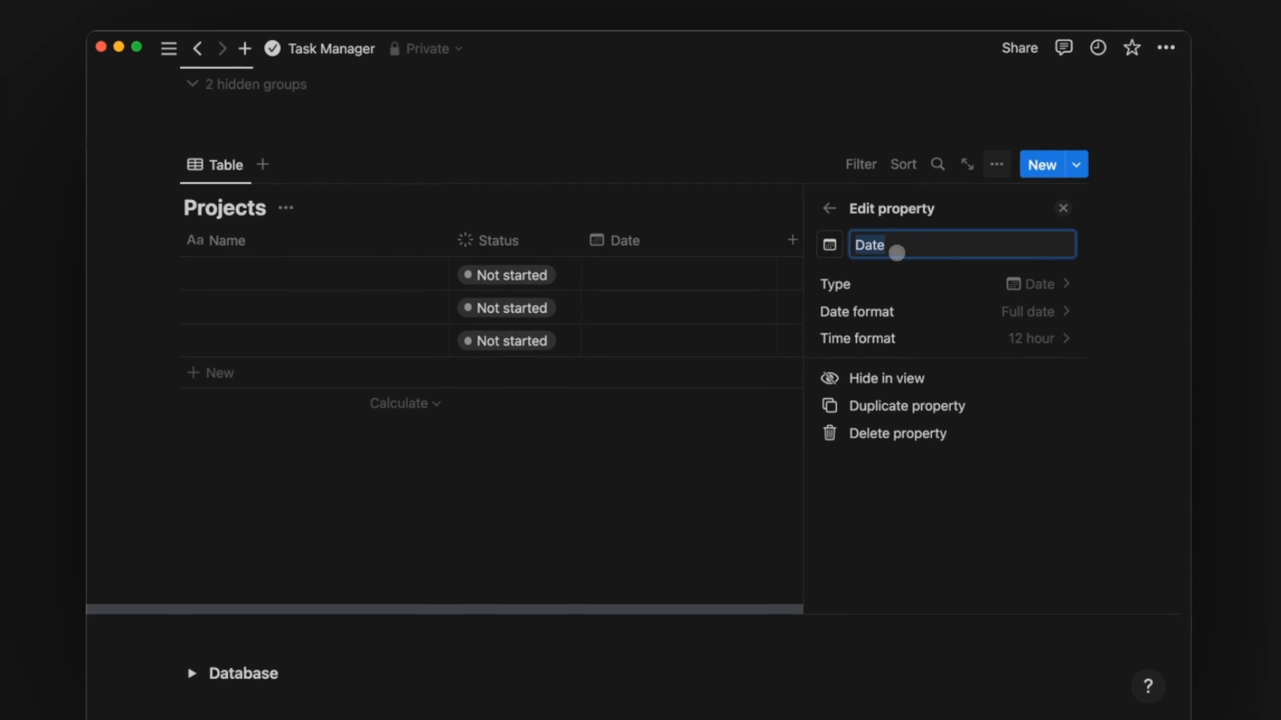
# - Name the date column Duration and the first row Project 1, then start a new property
pyautogui.write('Duration')
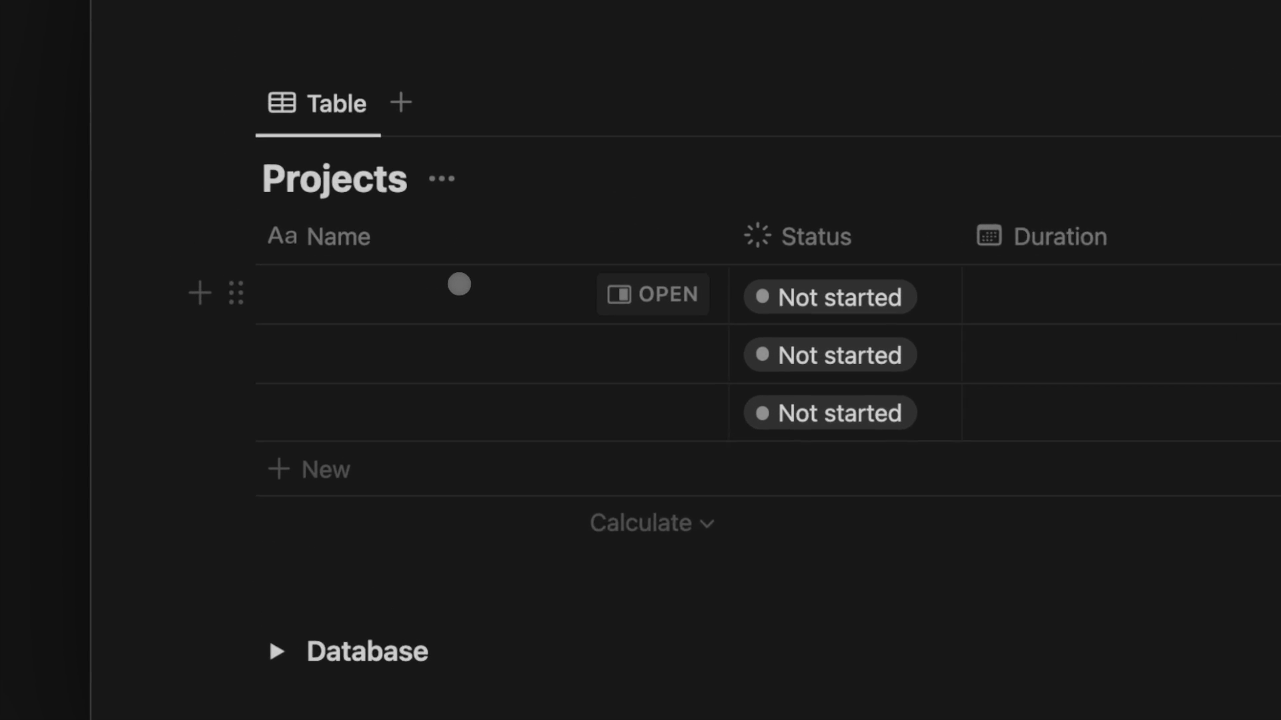
pyautogui.write('Project 1')
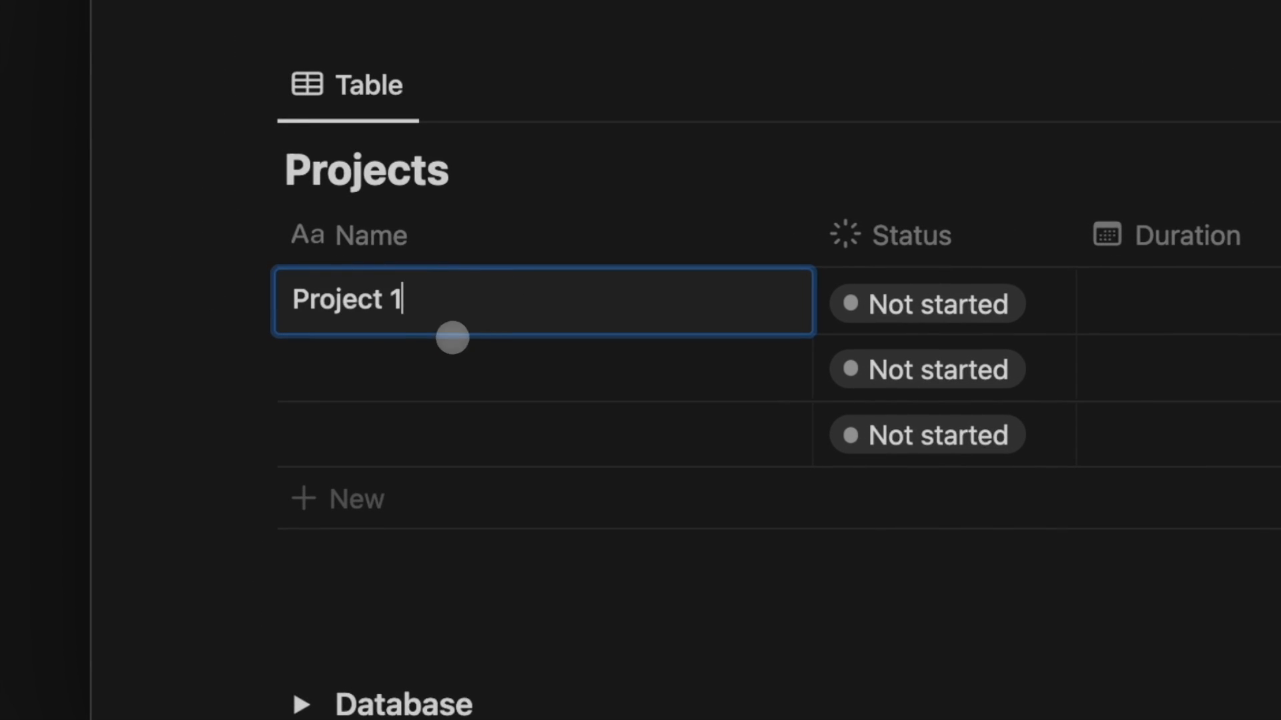
pyautogui.write('Pr')
pyautogui.write('relat')
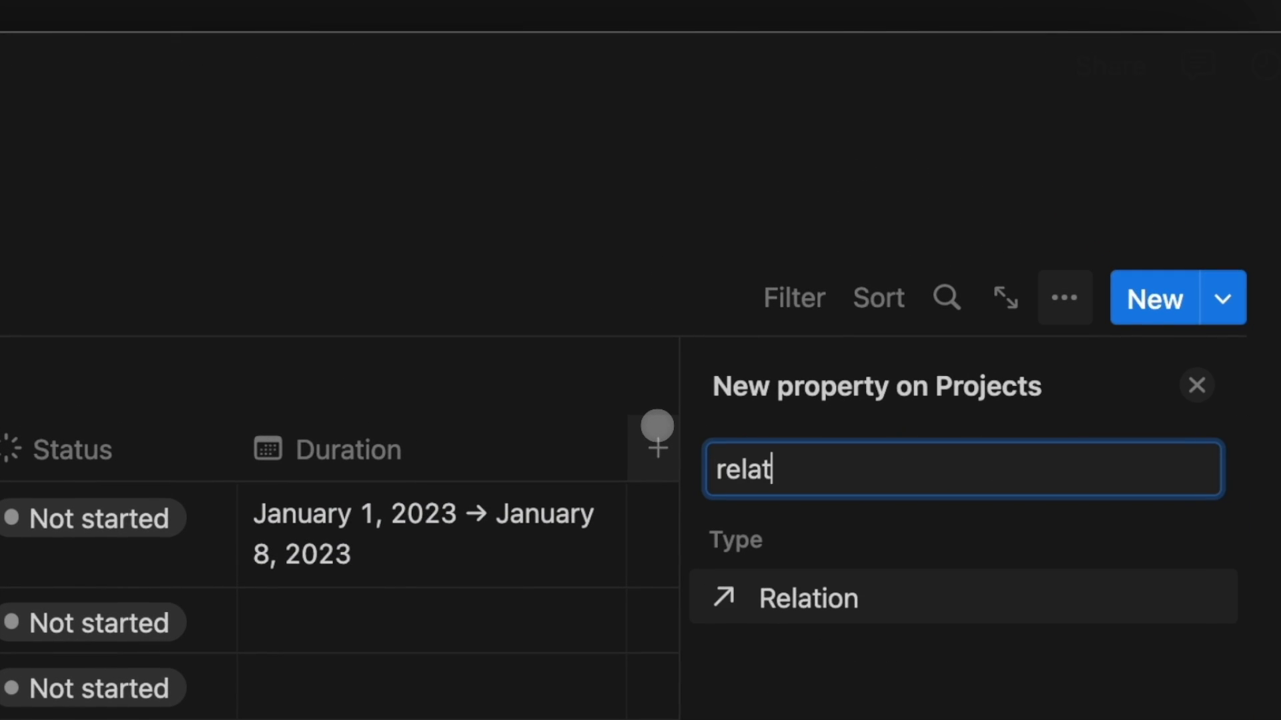
# - Add a Relation to the Tasks database shown on both sides, and give it a check icon
pyautogui.click(807, 599)
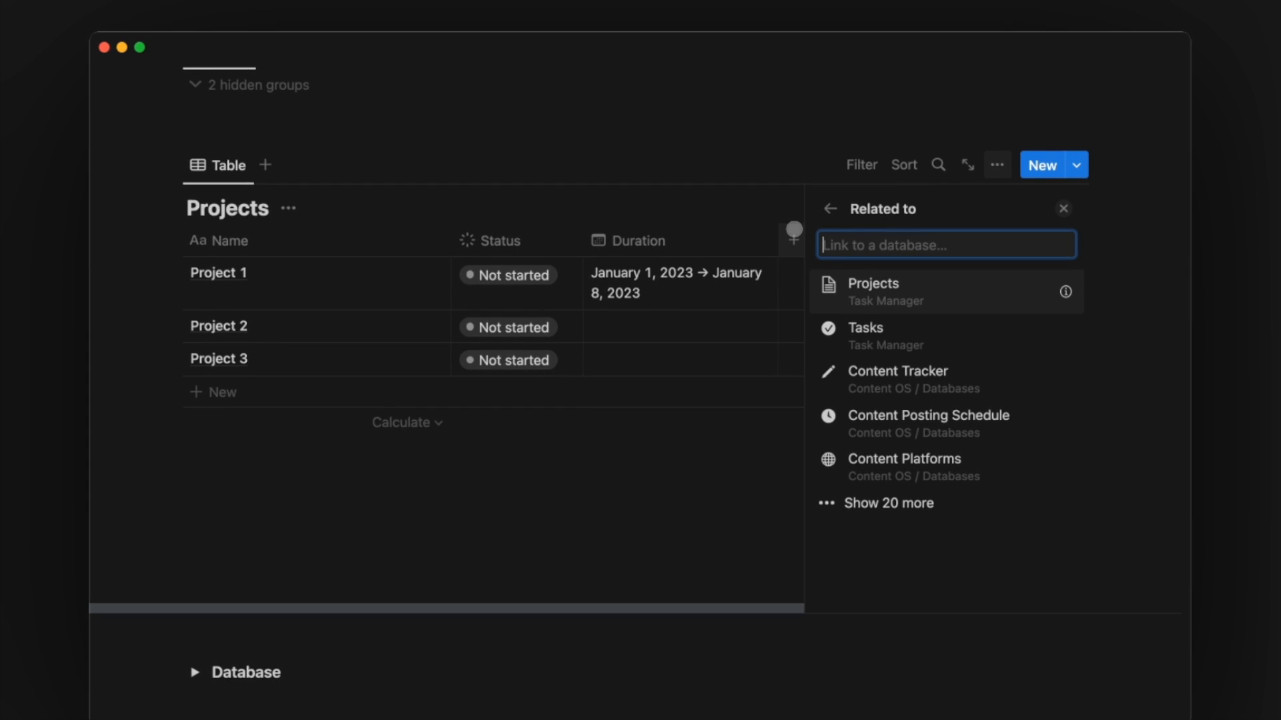
pyautogui.click(865, 327)
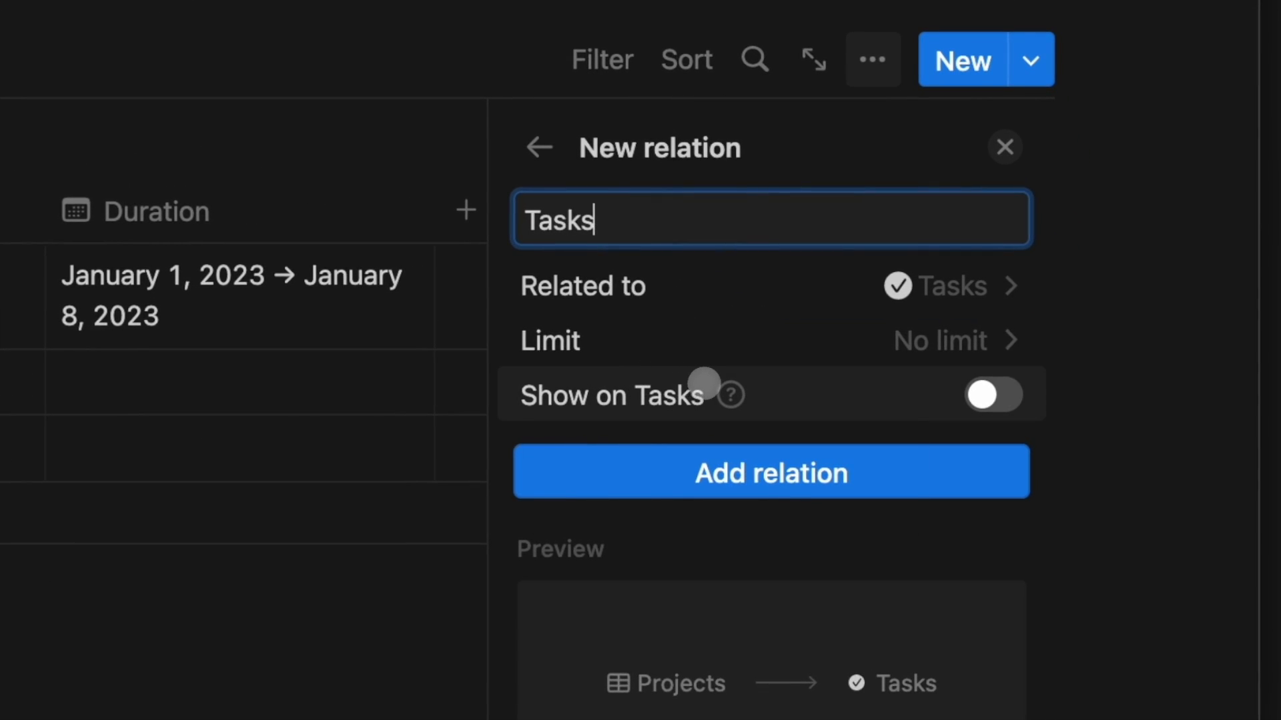
pyautogui.click(992, 395)
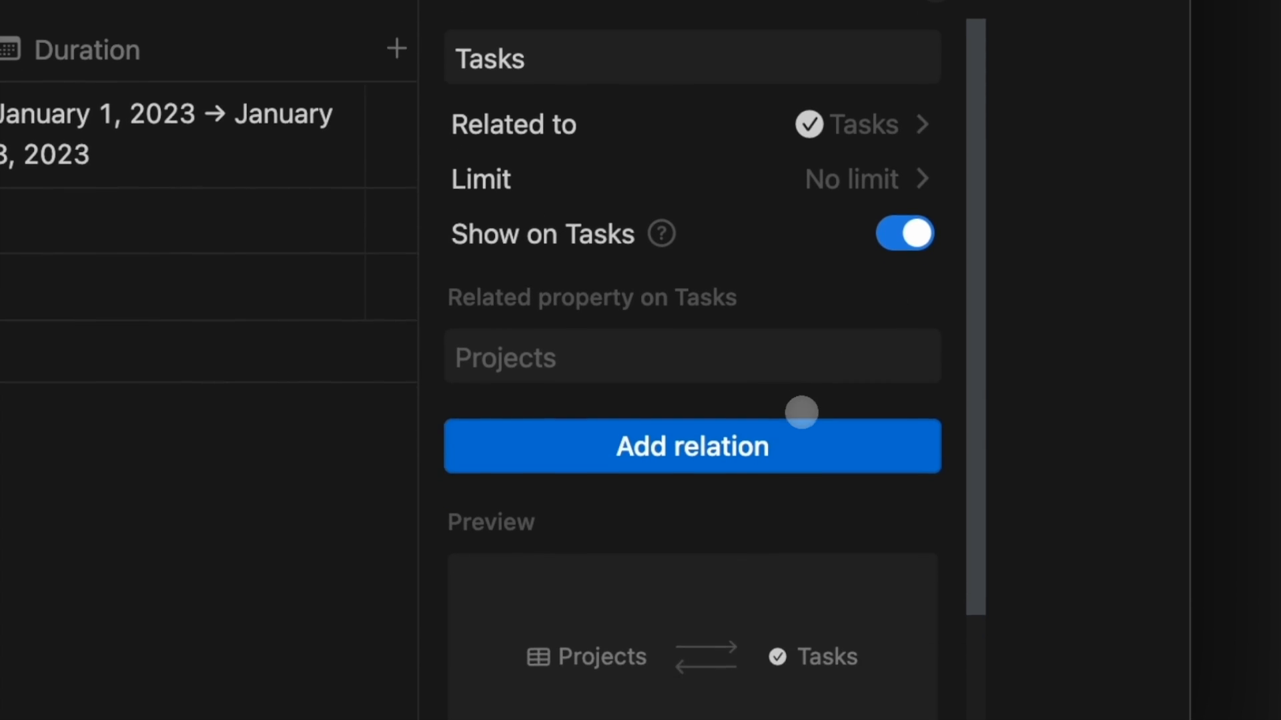
pyautogui.click(691, 446)
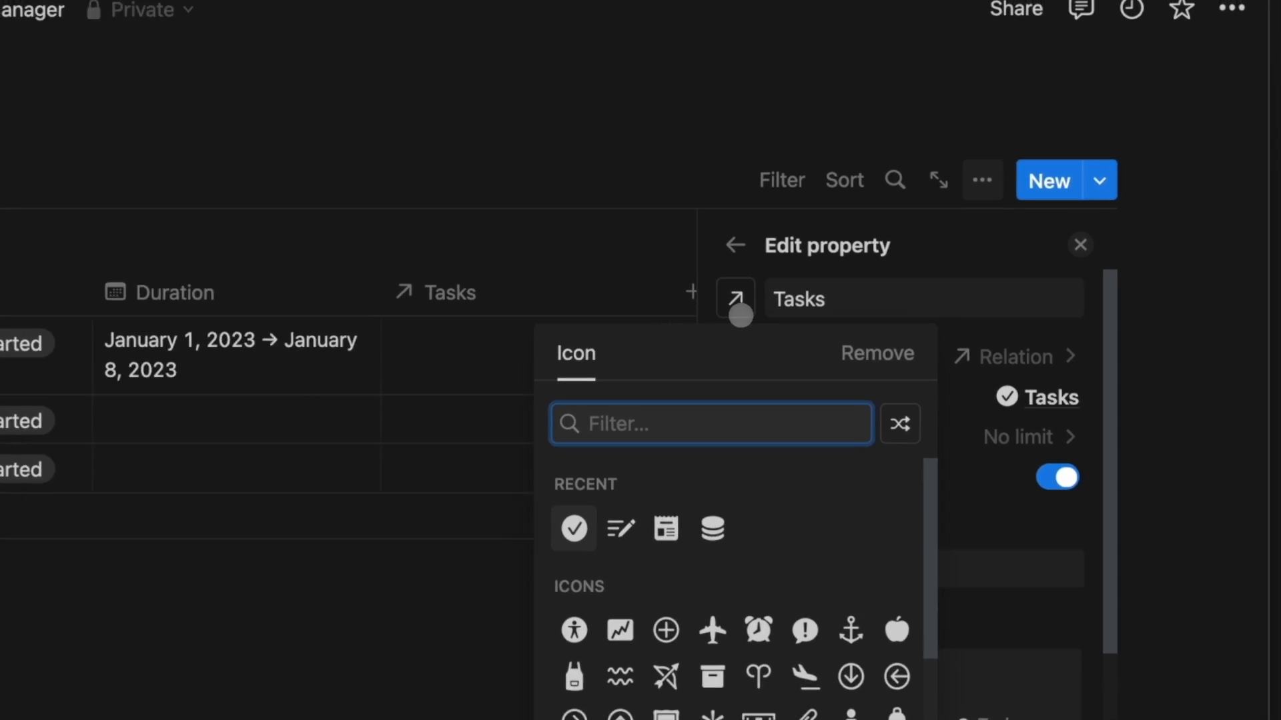
pyautogui.write('check')
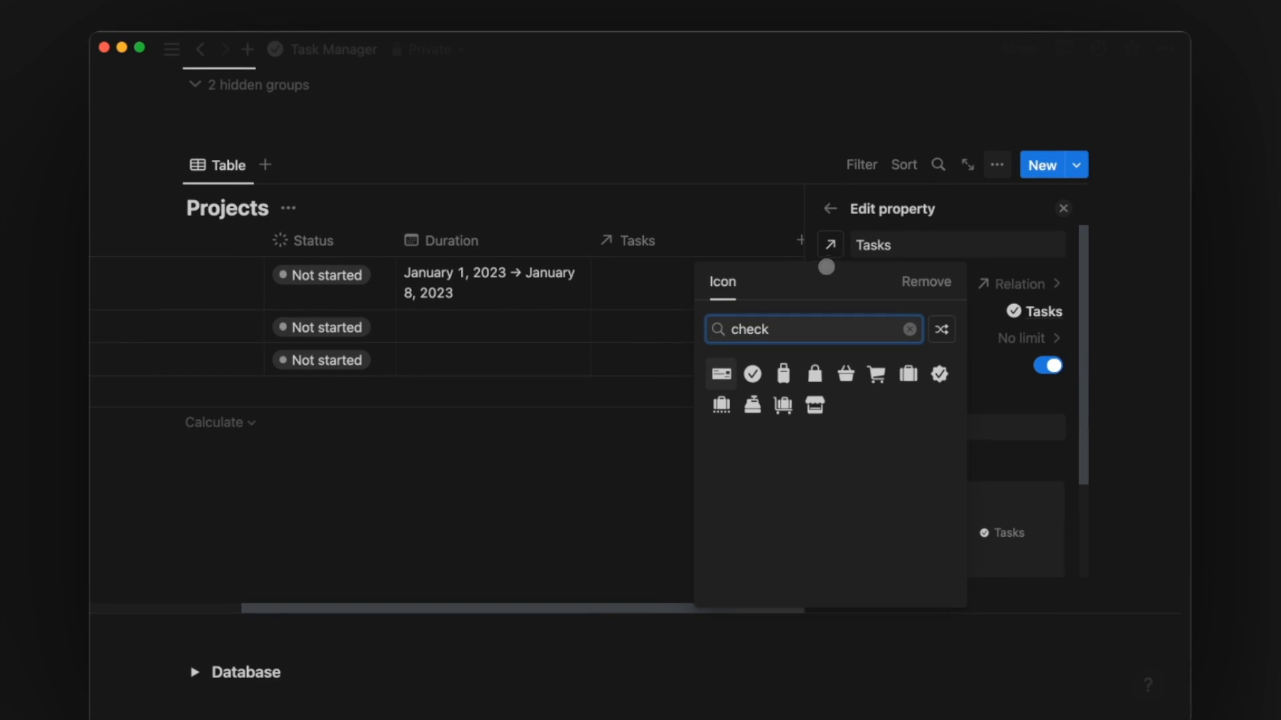
pyautogui.click(751, 373)
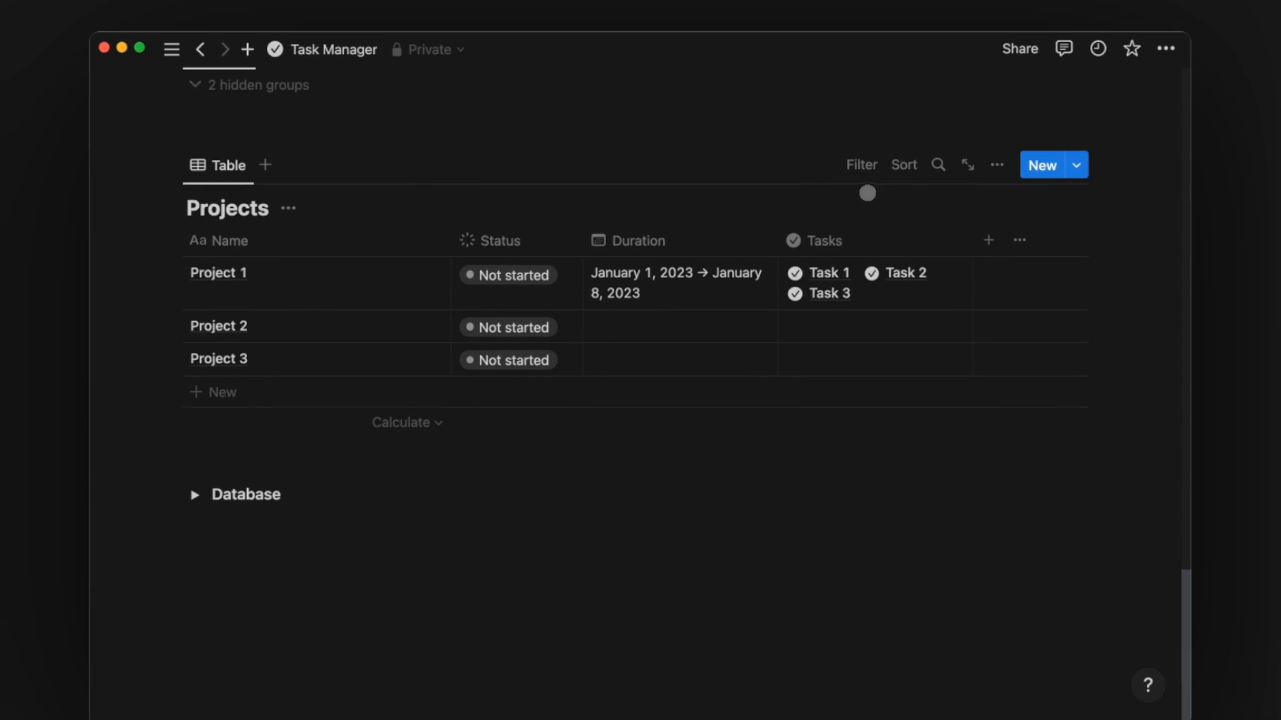
# - Create a new Projects template holding a linked Tasks view sorted by Complete
pyautogui.click(1077, 164)
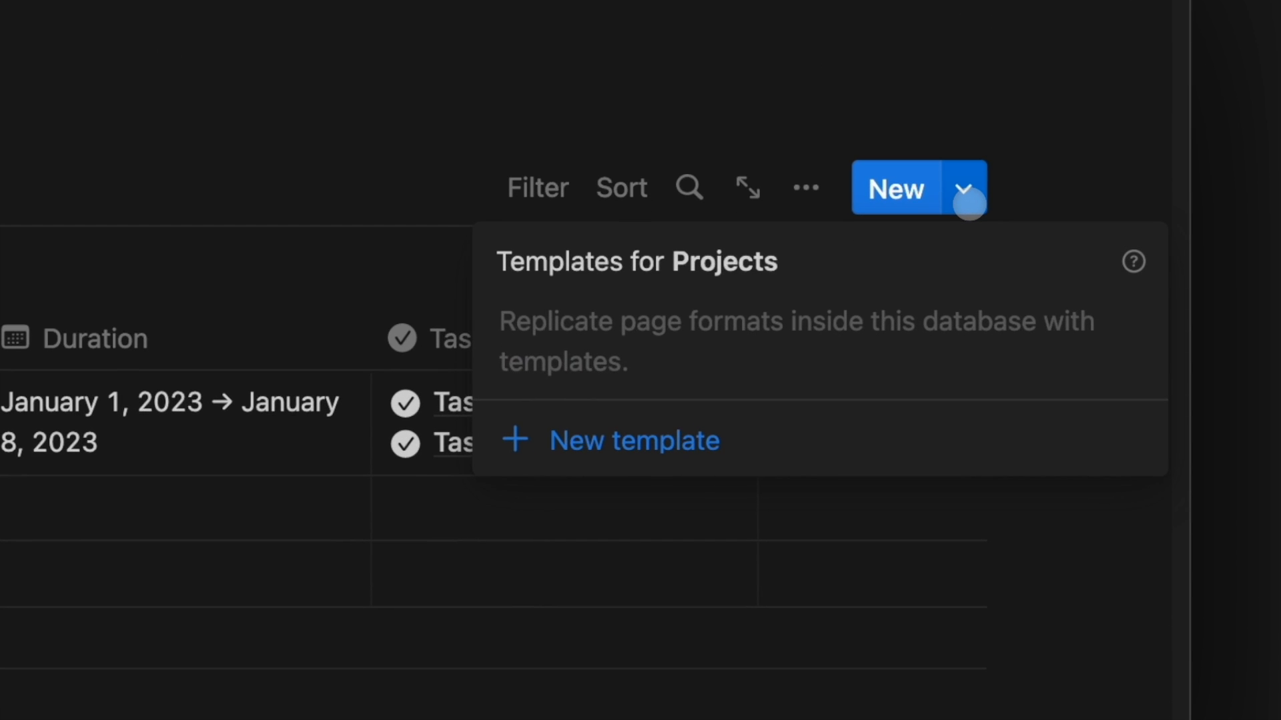
pyautogui.click(634, 440)
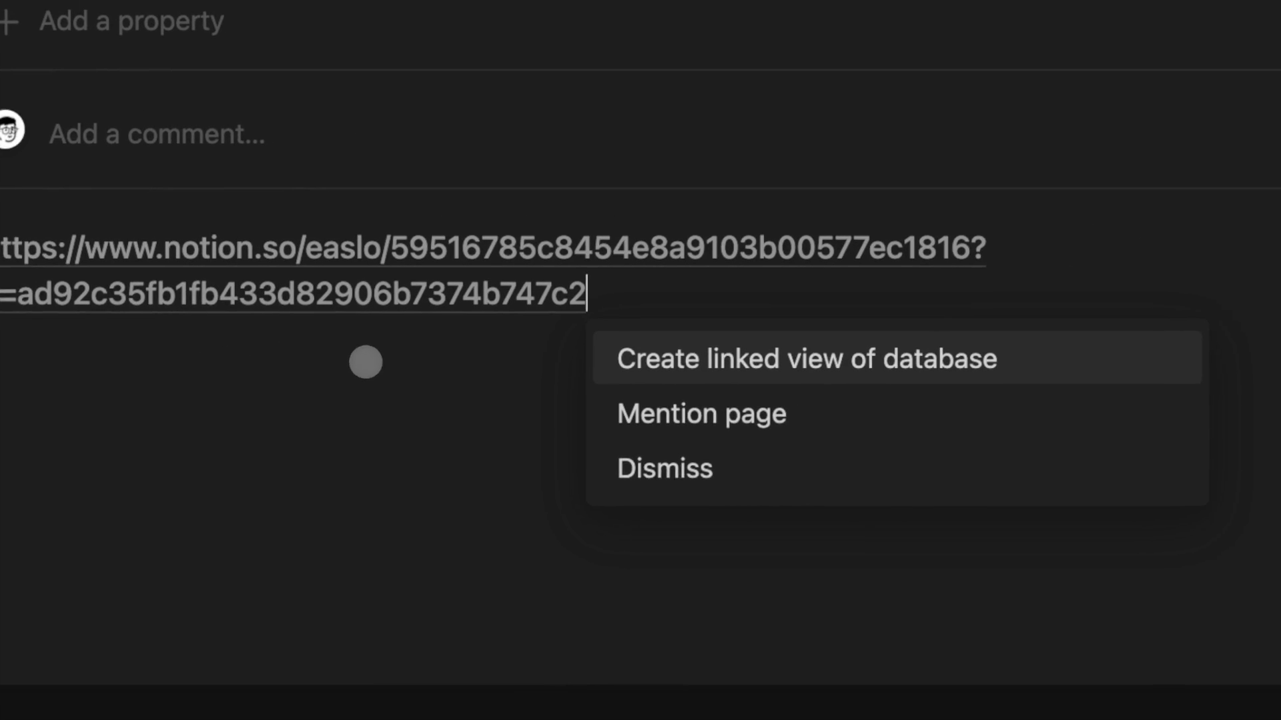
pyautogui.click(805, 359)
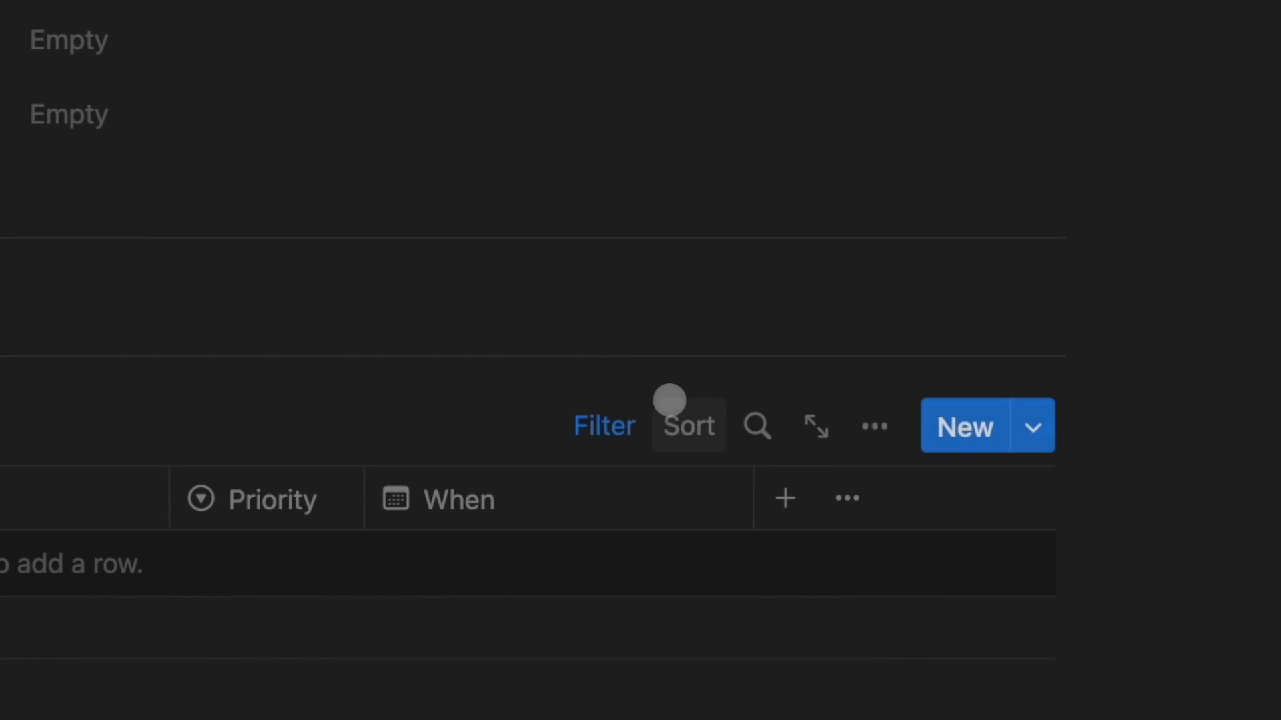
pyautogui.click(688, 426)
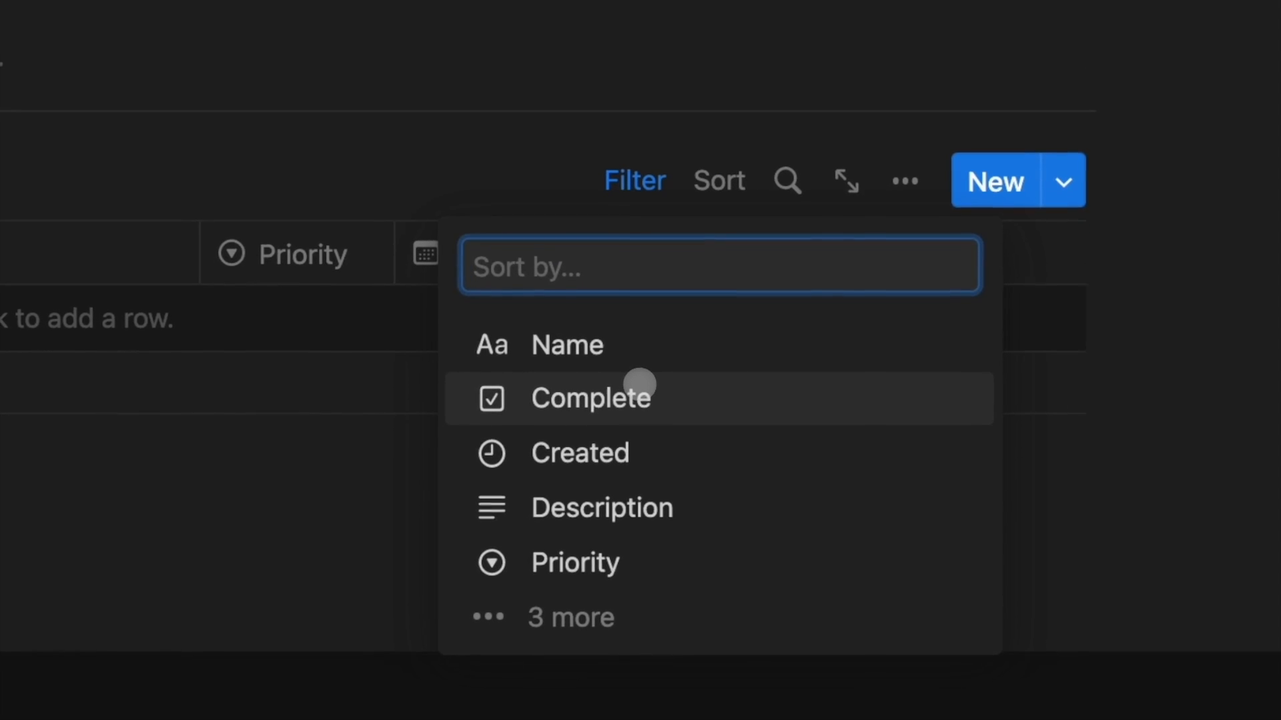
pyautogui.click(589, 397)
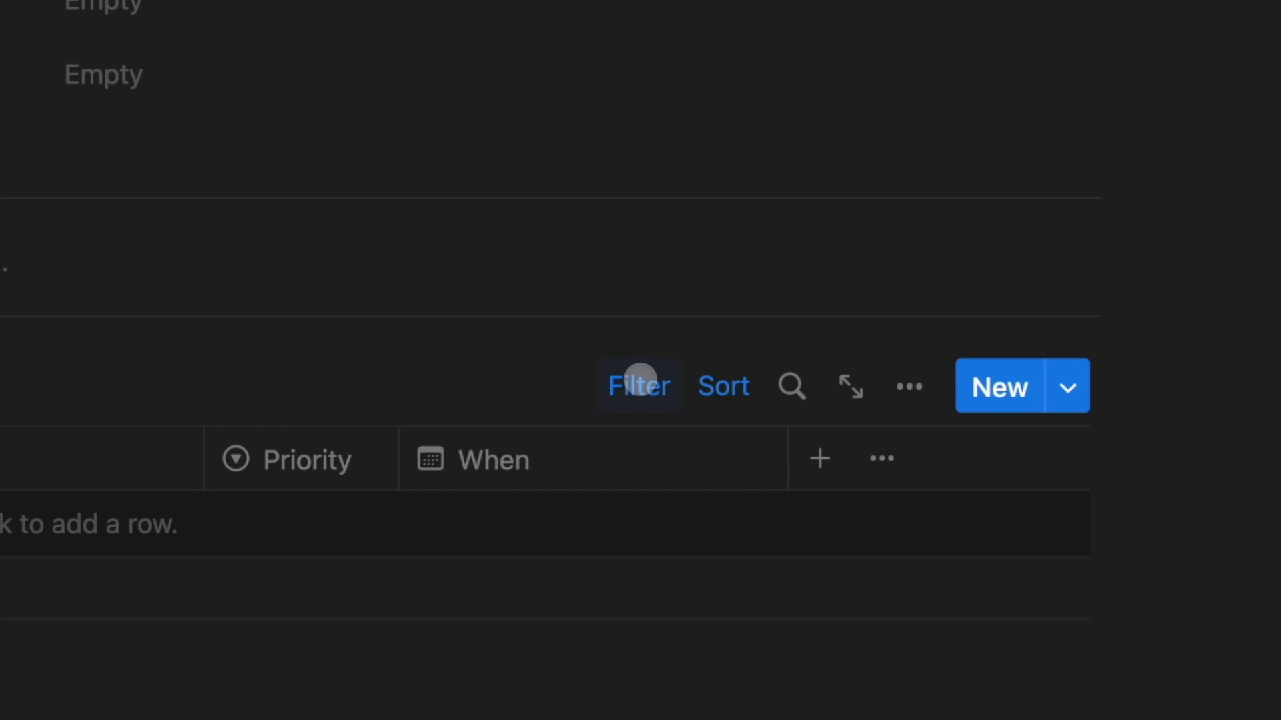
# - Exit the template editor and open Project 1 in side peek to see its three related tasks
pyautogui.click(997, 385)
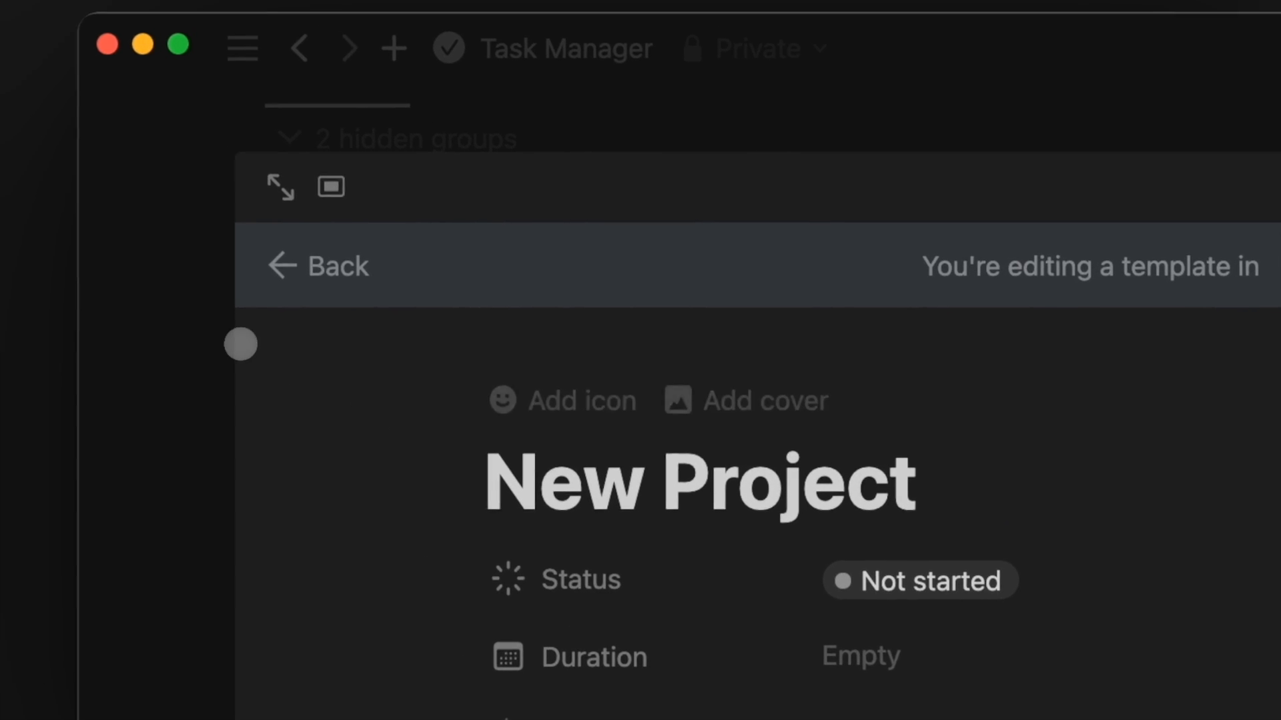
pyautogui.click(317, 267)
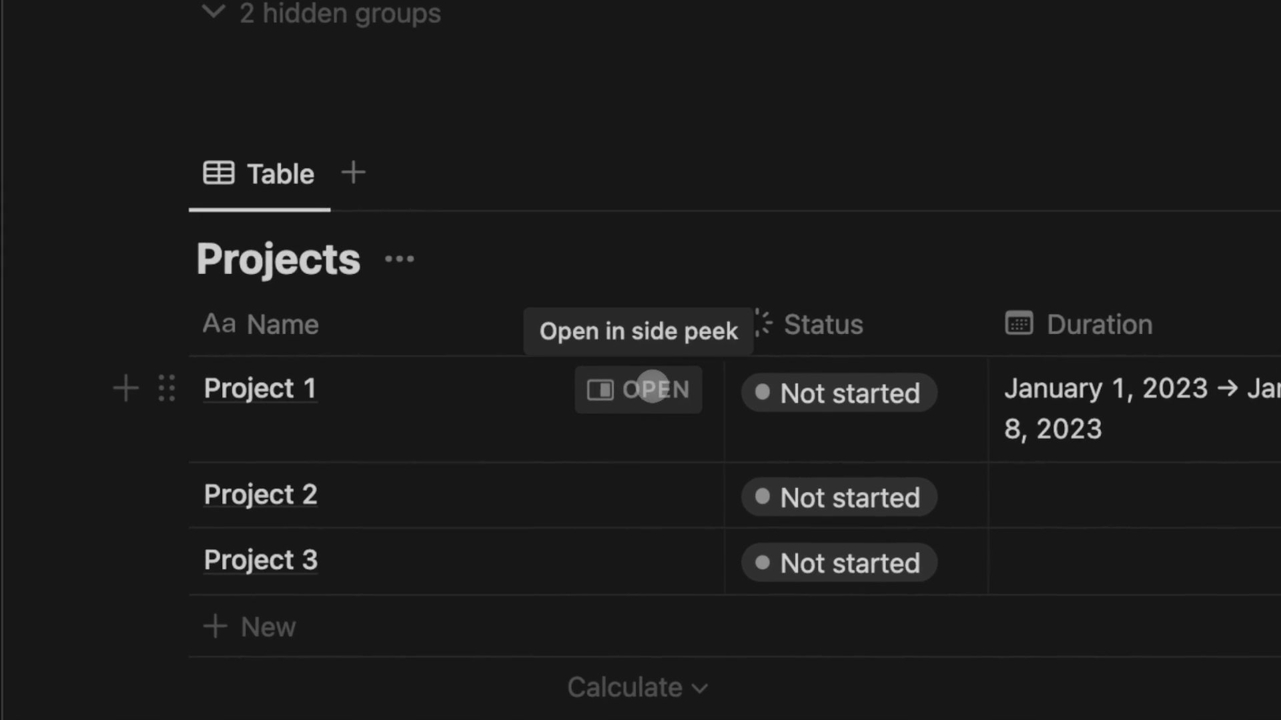
pyautogui.click(638, 389)
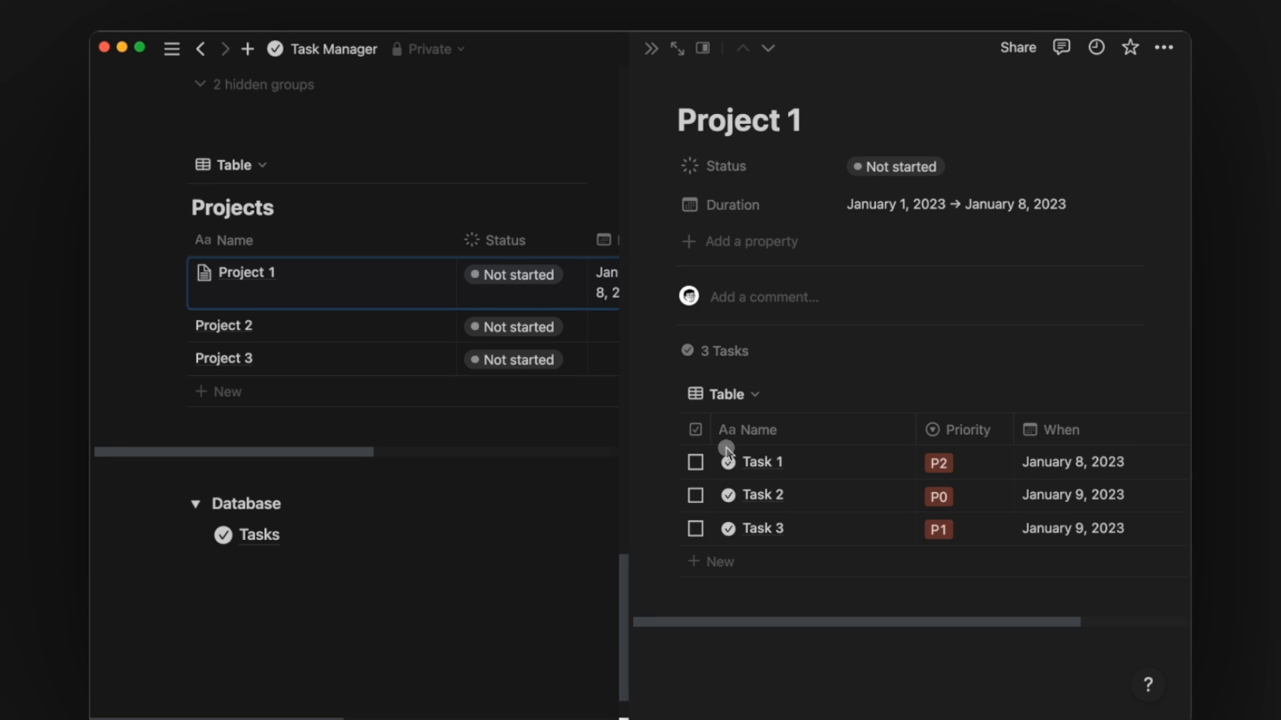
pyautogui.click(768, 119)
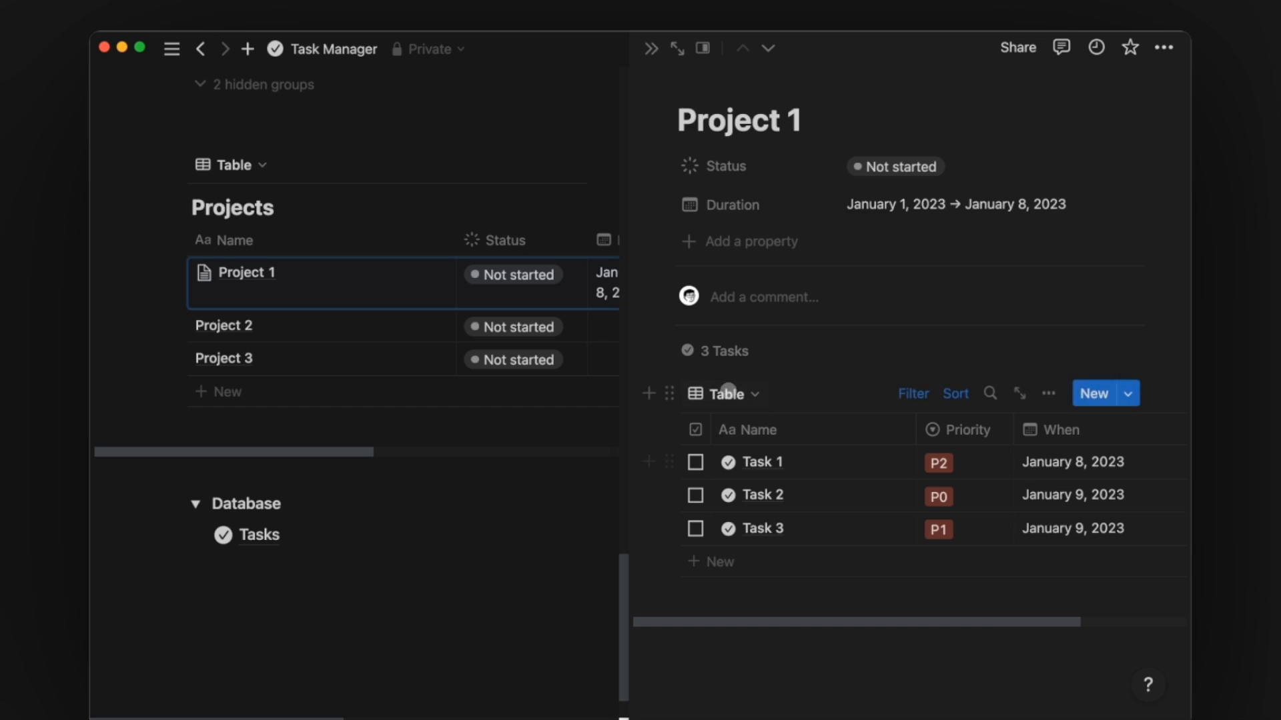
# - Add a Progress rollup over the Tasks relation's Complete property, calculated as percent checked and shown as a bar
pyautogui.click(739, 241)
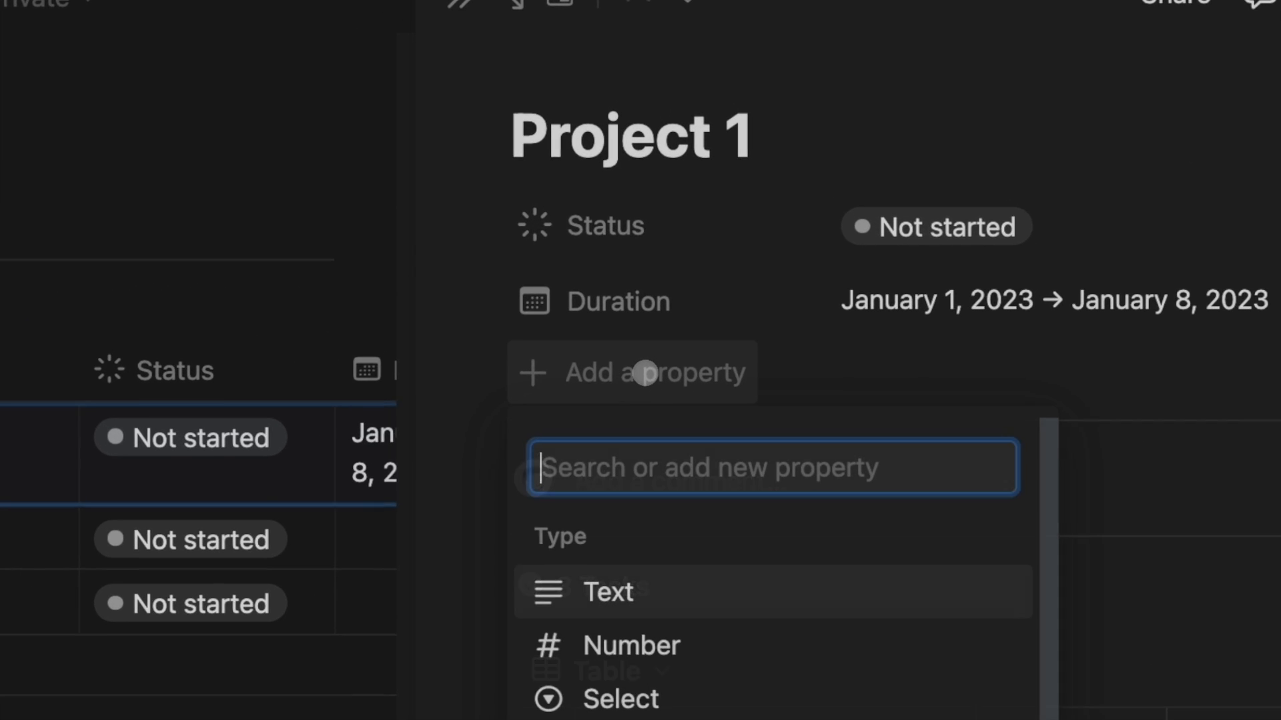
pyautogui.write('roll')
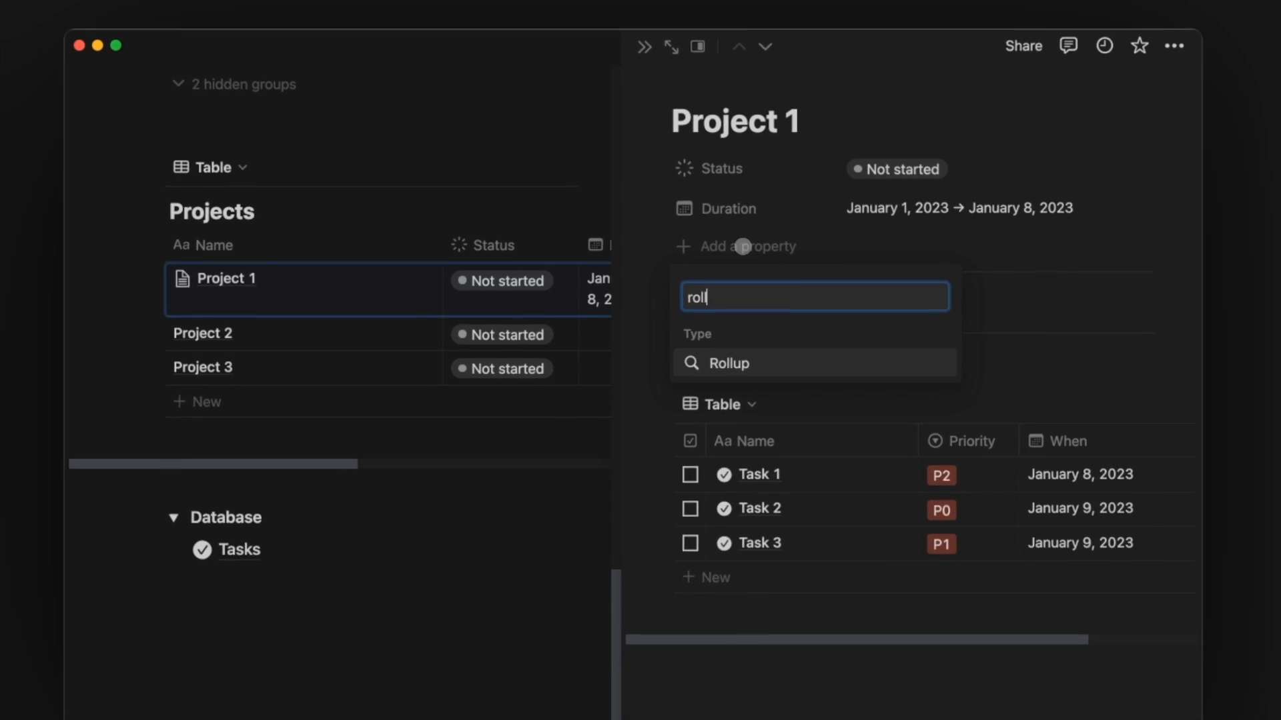
pyautogui.click(725, 363)
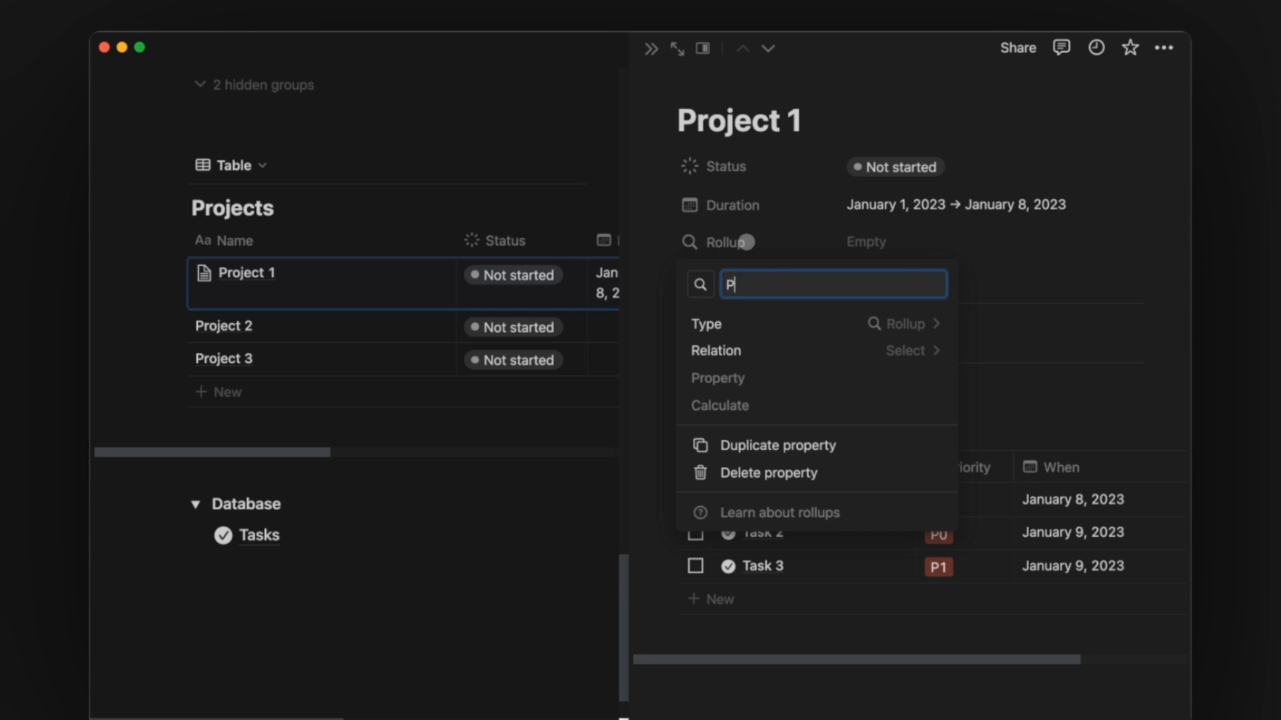
pyautogui.write('rogress')
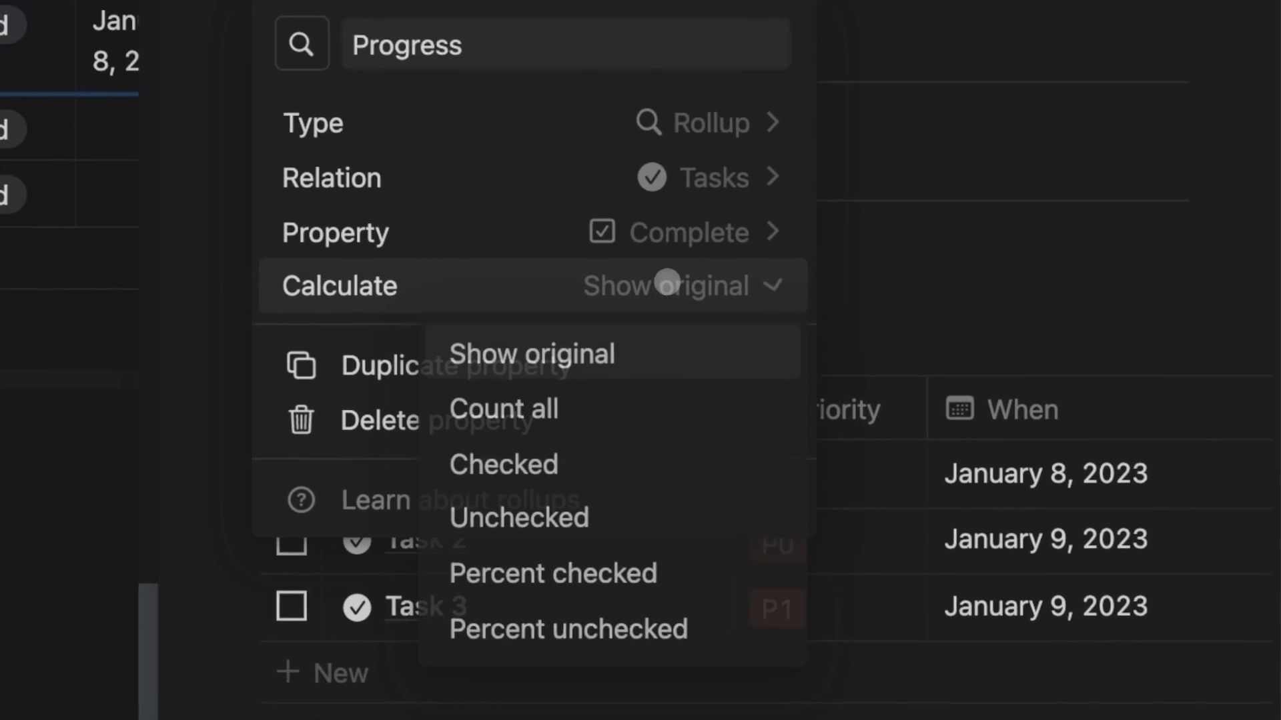
pyautogui.click(553, 572)
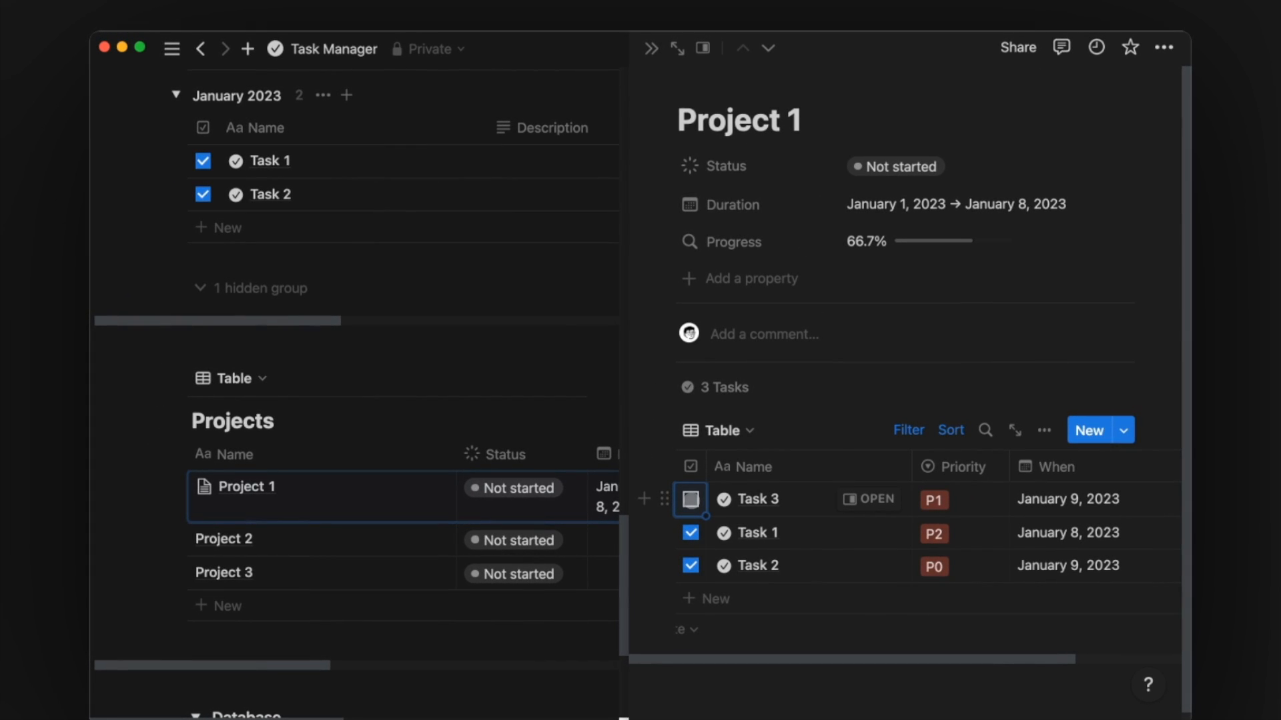
pyautogui.click(691, 499)
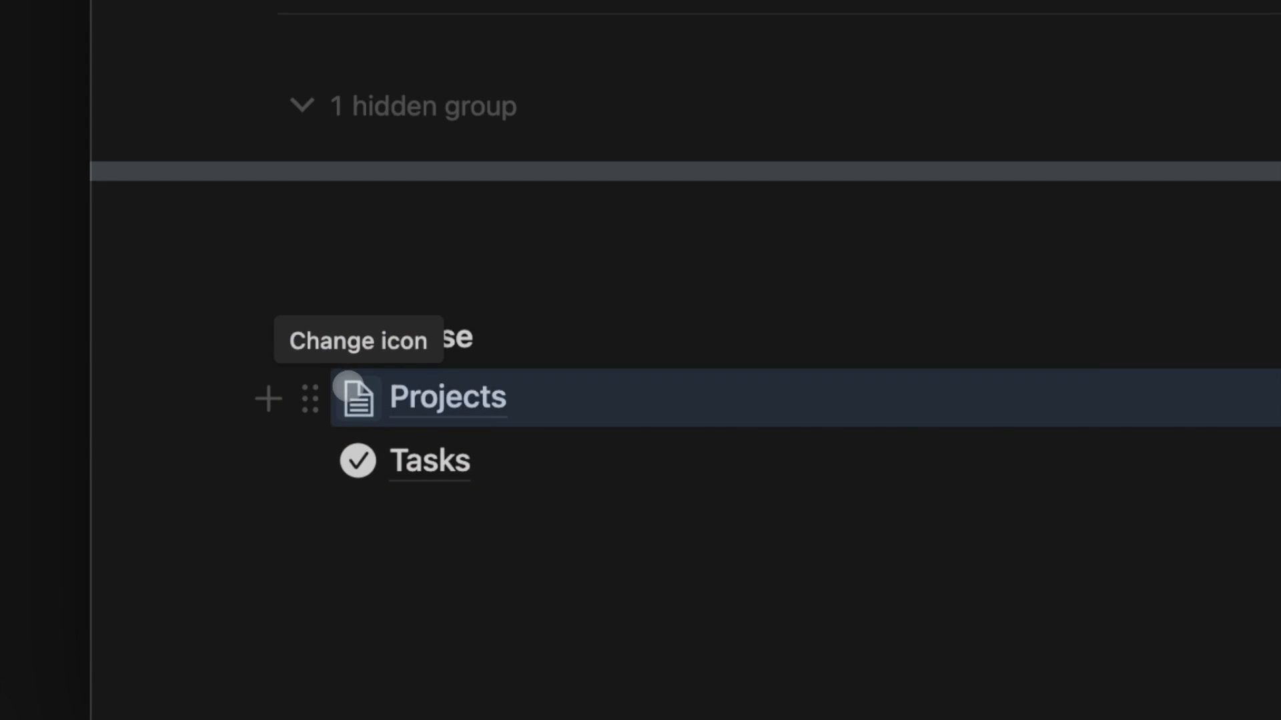
# - Give the Projects database a folder icon, copy its link, and start a linked Projects block on the main page
pyautogui.click(358, 397)
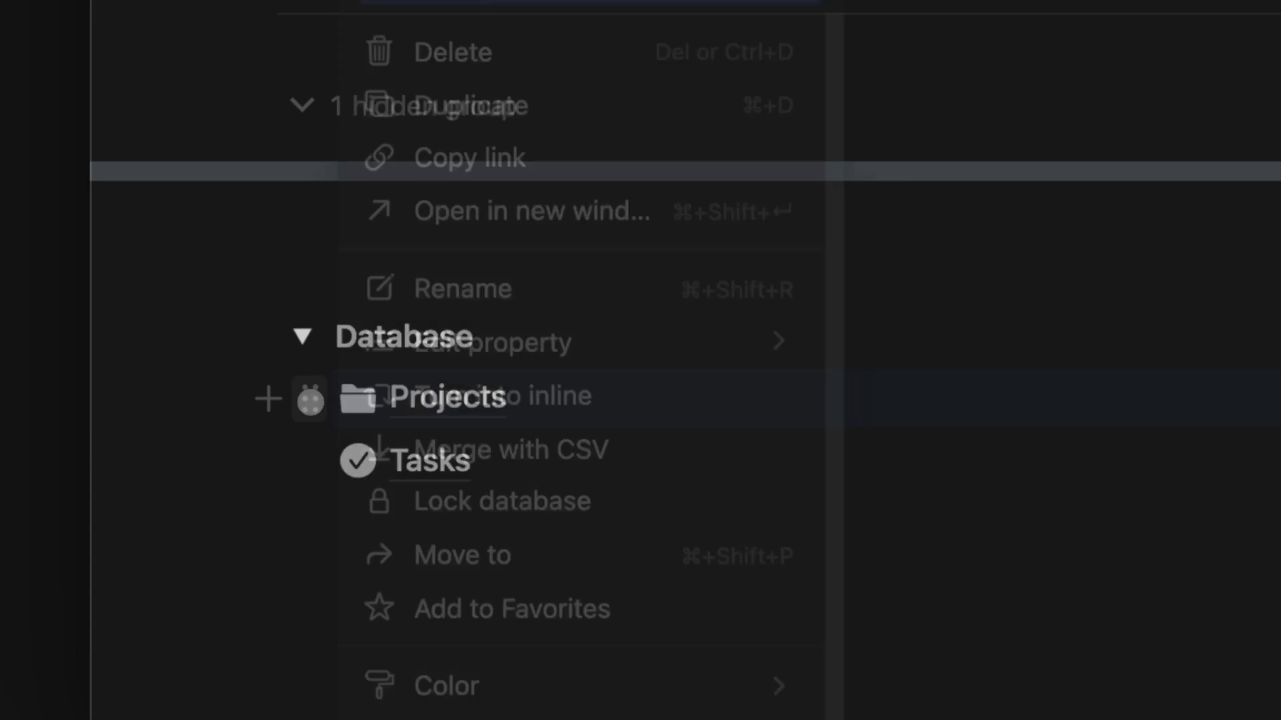
pyautogui.click(468, 157)
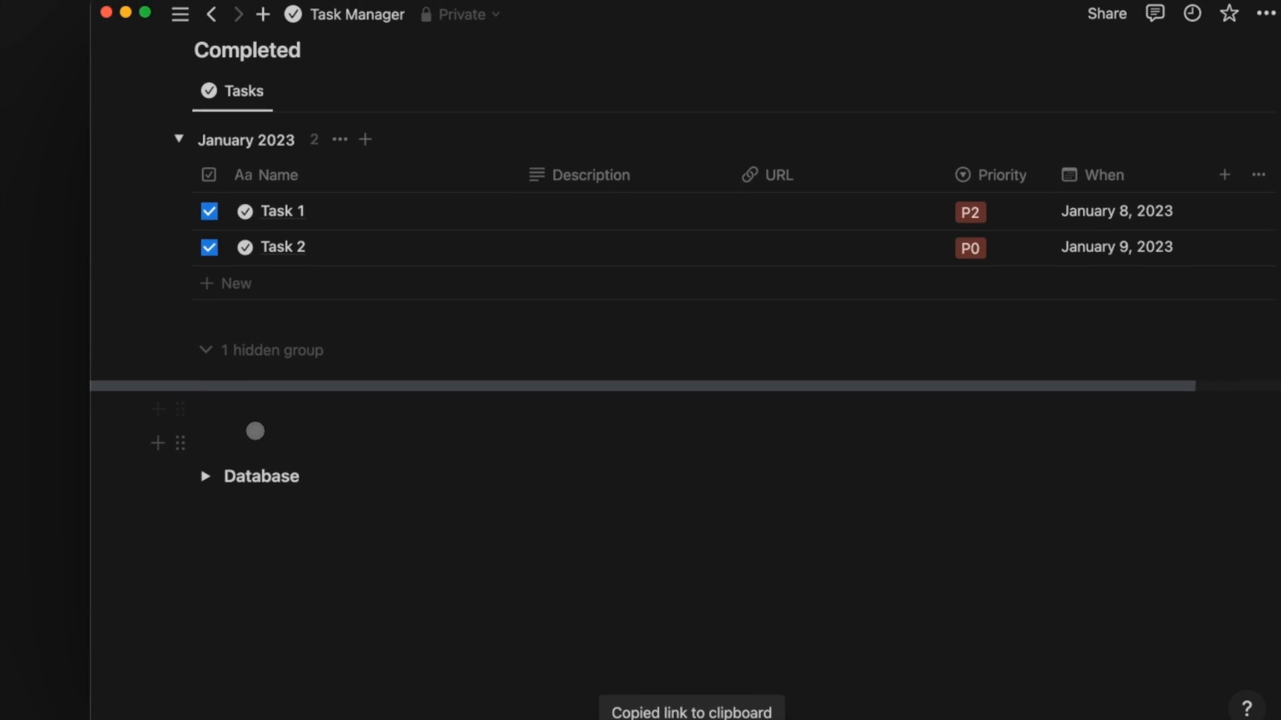
pyautogui.click(210, 13)
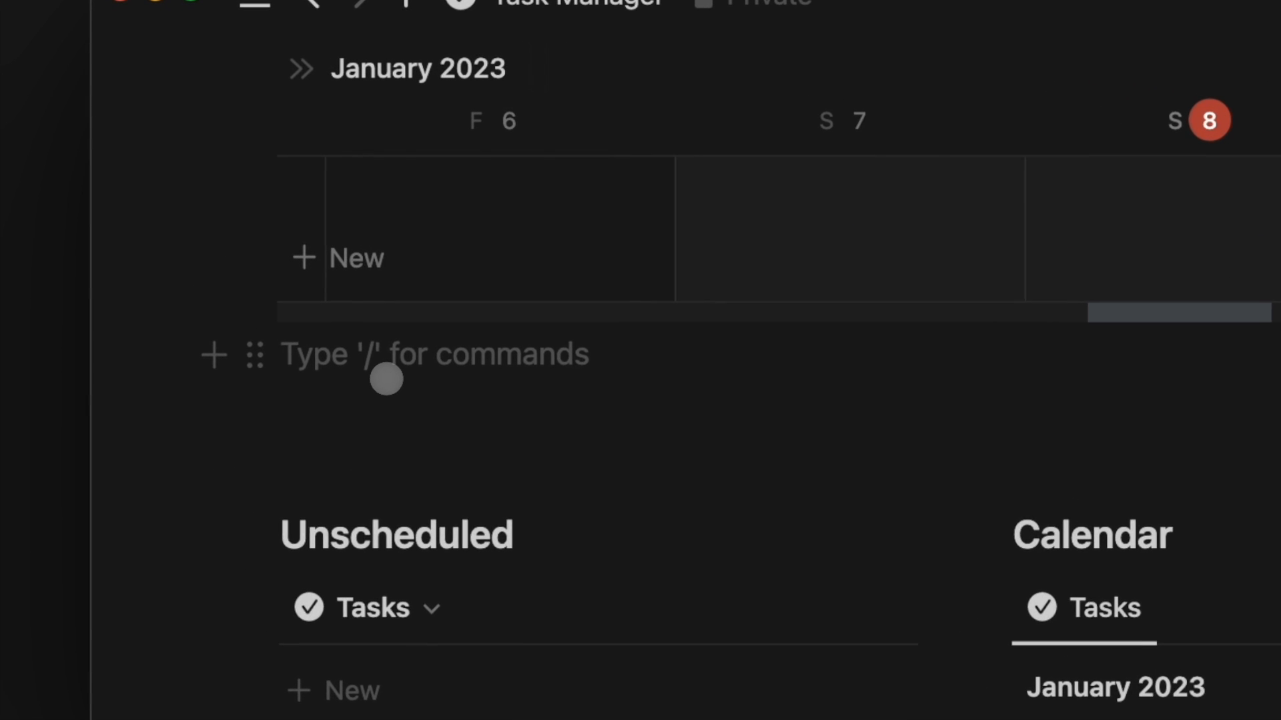
pyautogui.write('Projec')
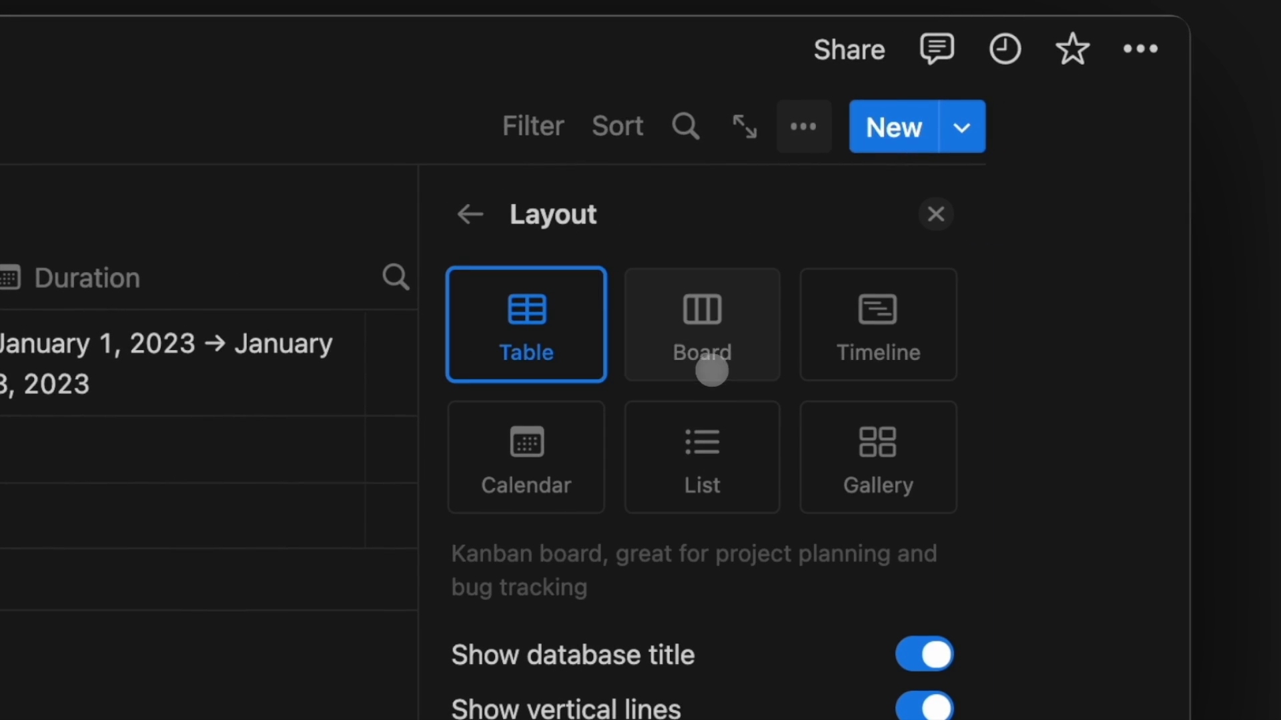
# - Switch the Projects view to a board grouped by Status with coloured columns and adjust card properties
pyautogui.click(701, 324)
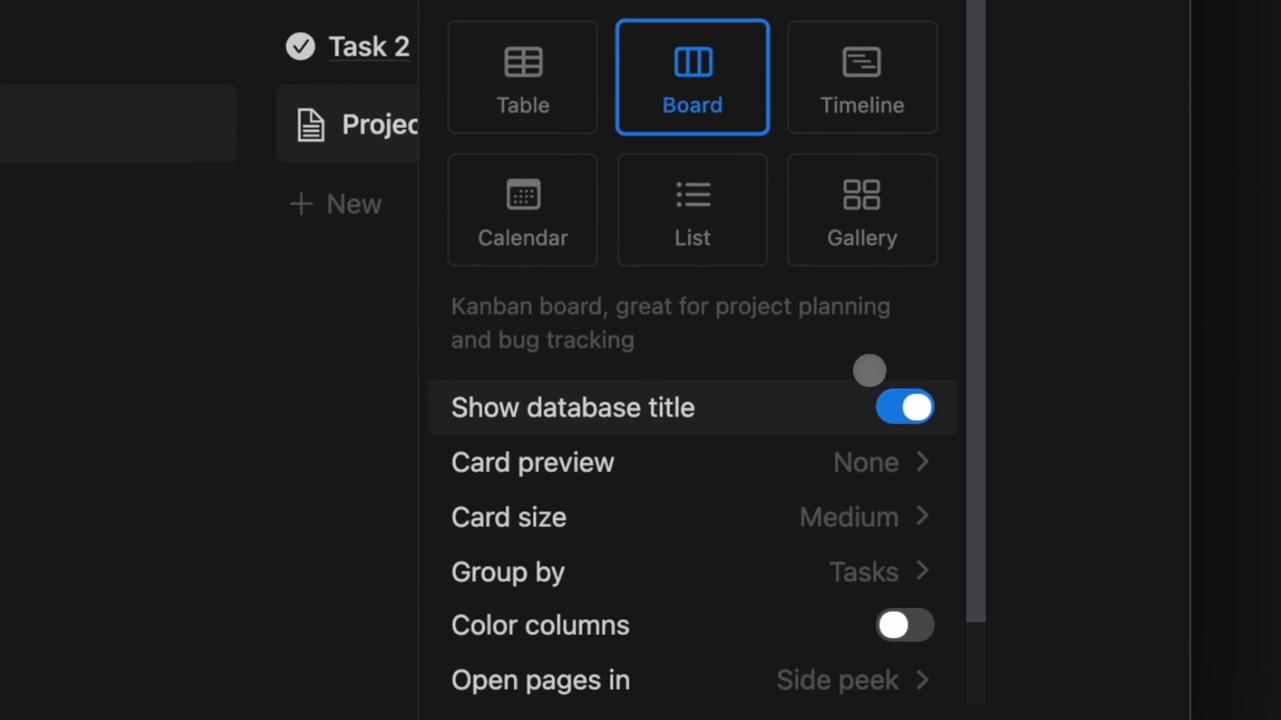
pyautogui.click(507, 573)
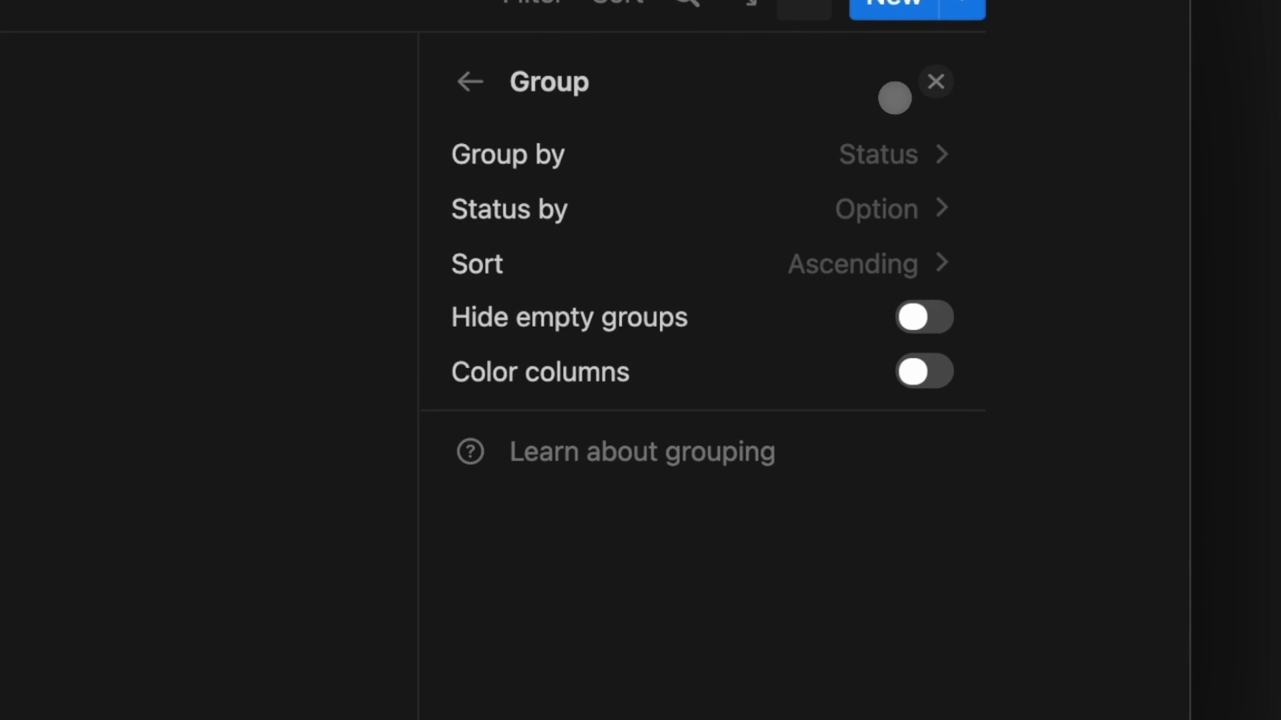
pyautogui.click(923, 372)
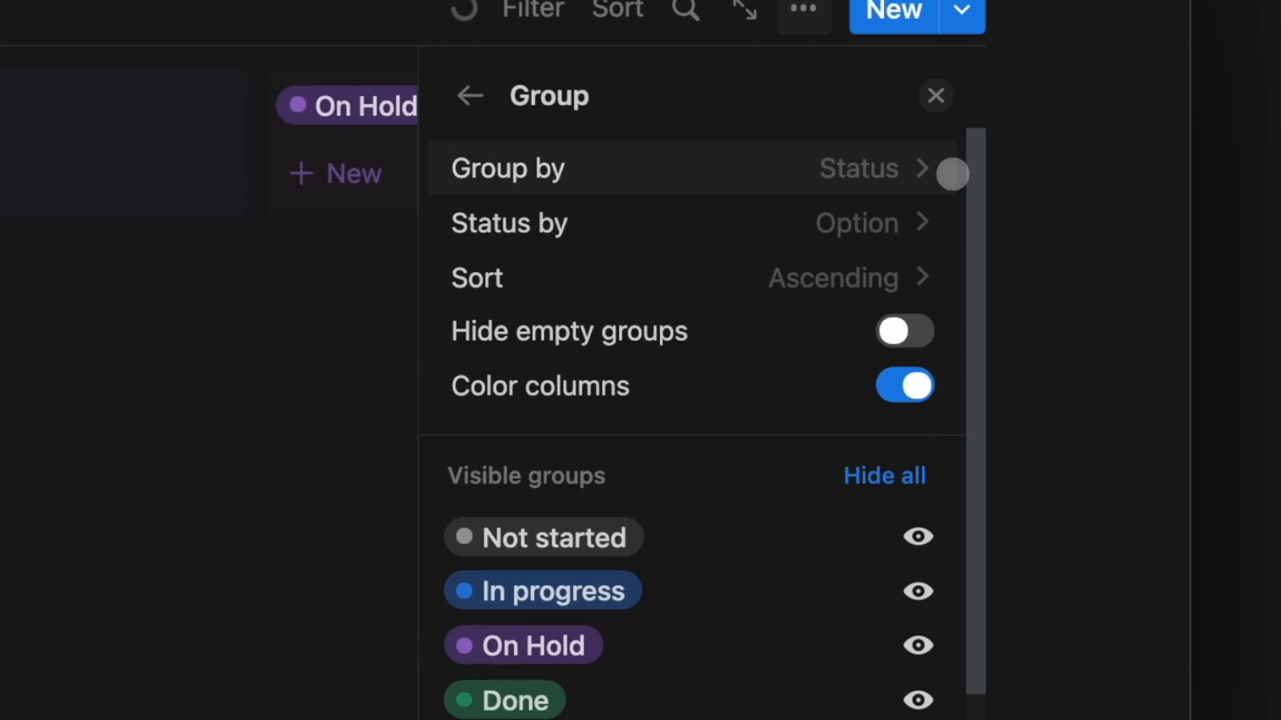
pyautogui.click(936, 94)
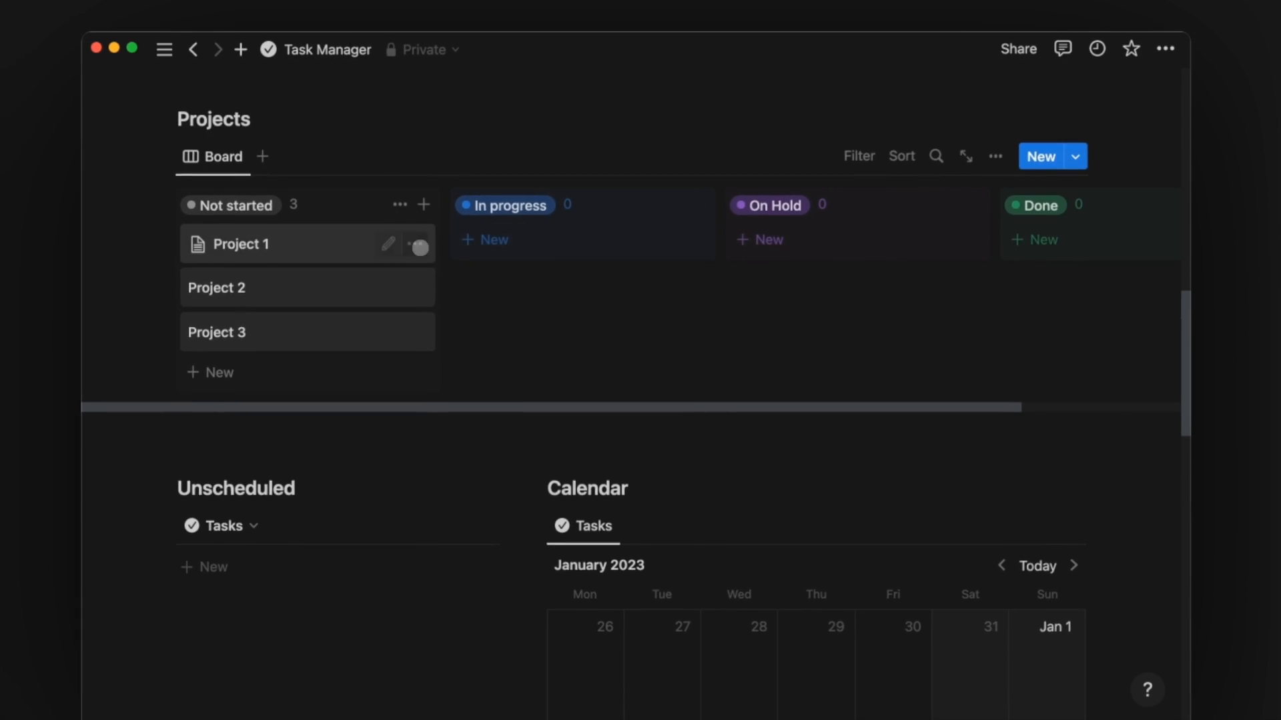
pyautogui.click(996, 156)
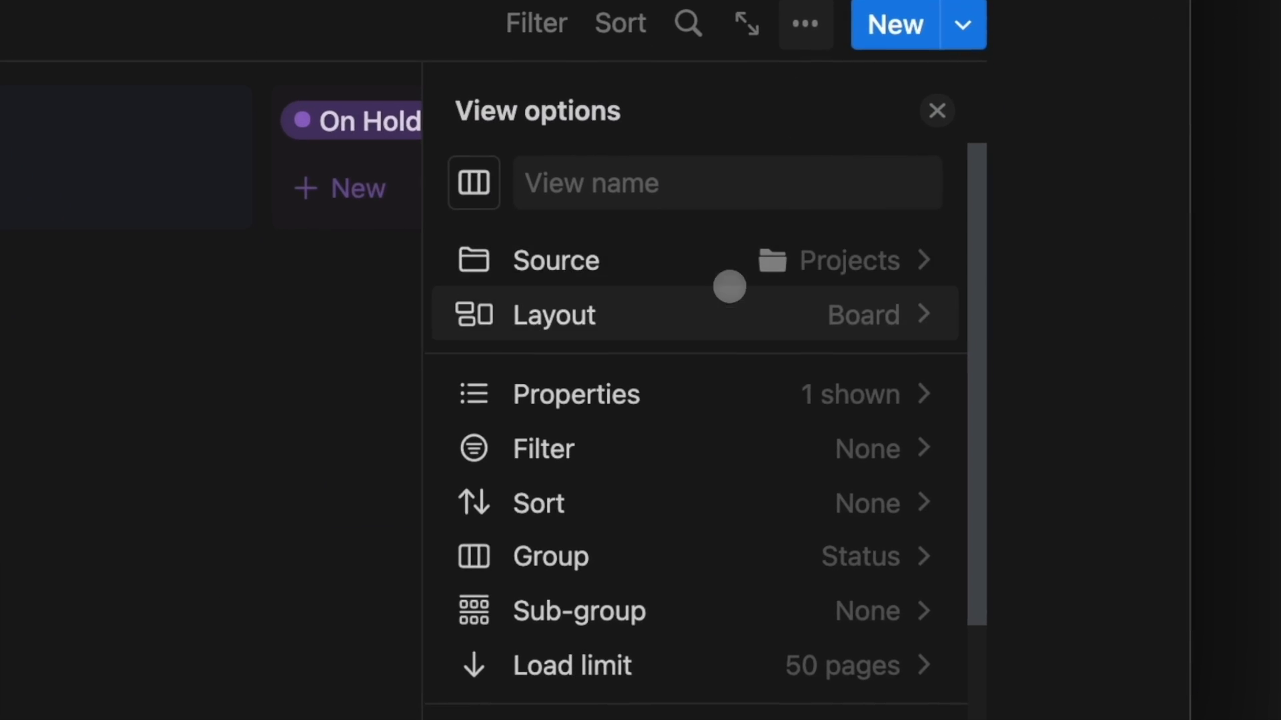
pyautogui.click(576, 393)
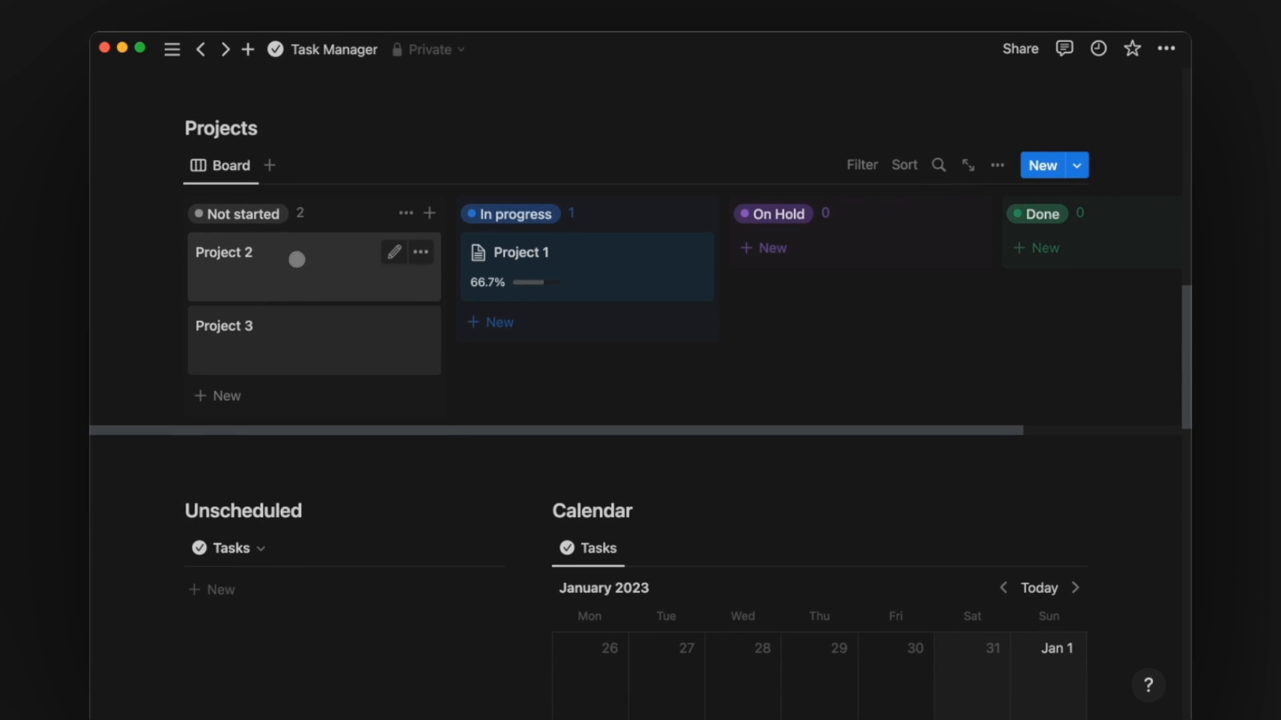
# - Remove the extra project cards, leaving New Project at 100% and Project 1 at 66.7%
pyautogui.click(421, 252)
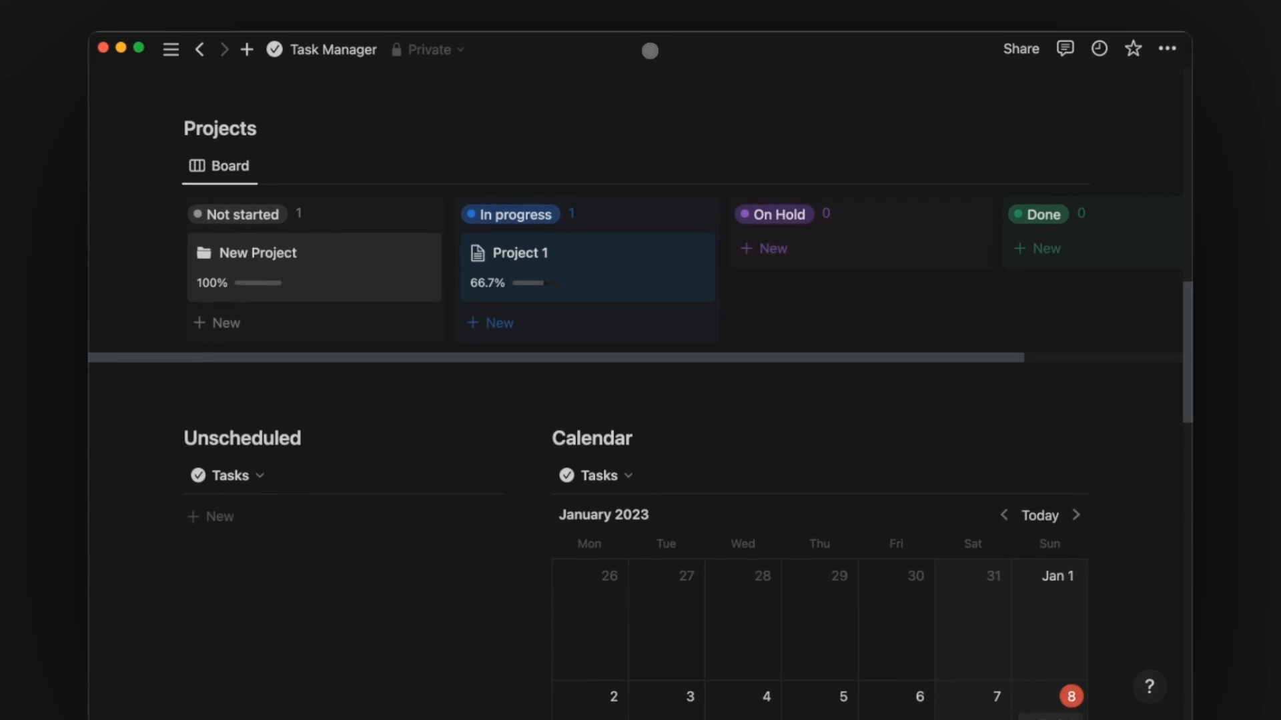
pyautogui.scroll(-3)
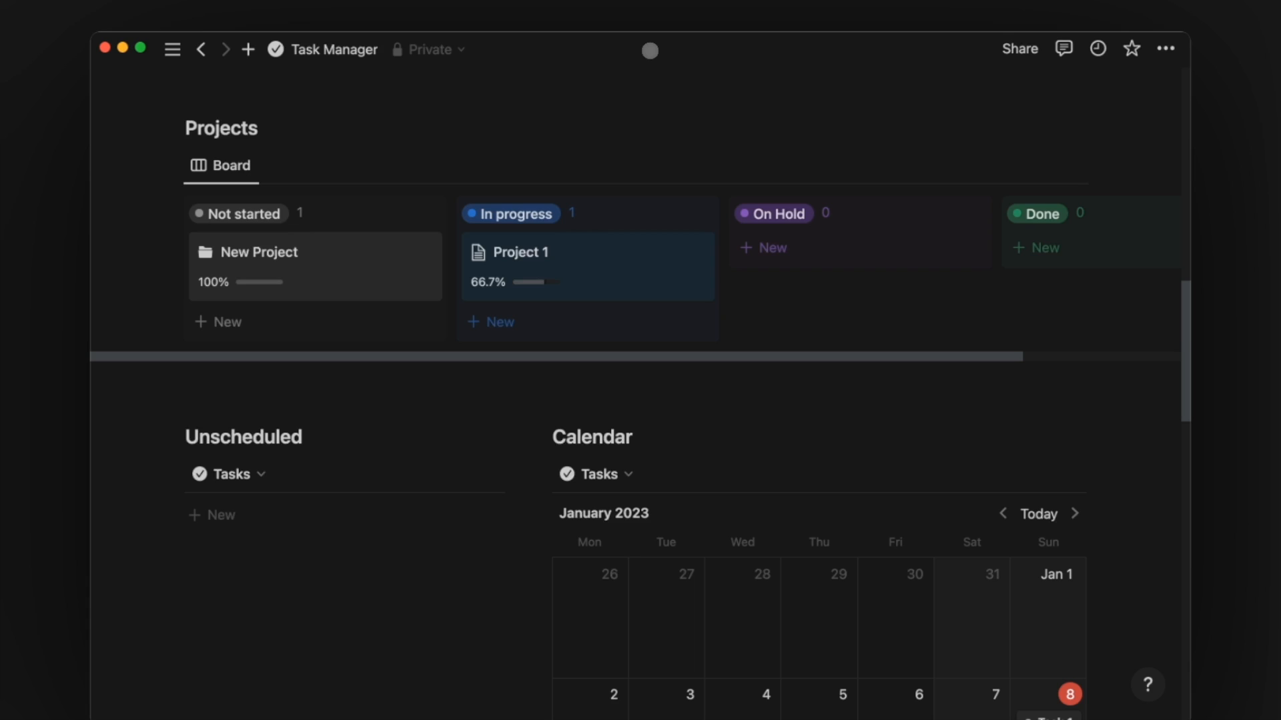